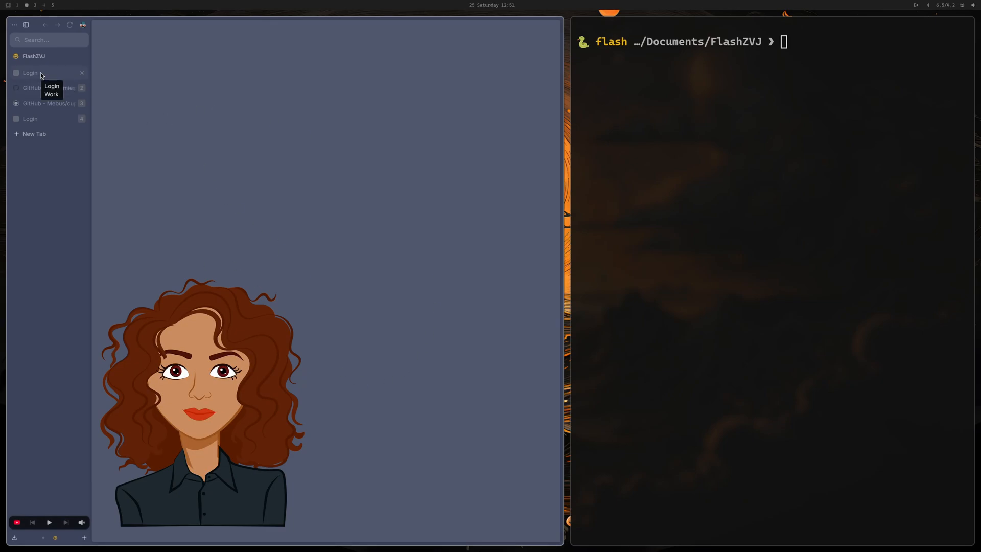
Load the Photogram login page from the Login tab in the browser sidebar
click(29, 73)
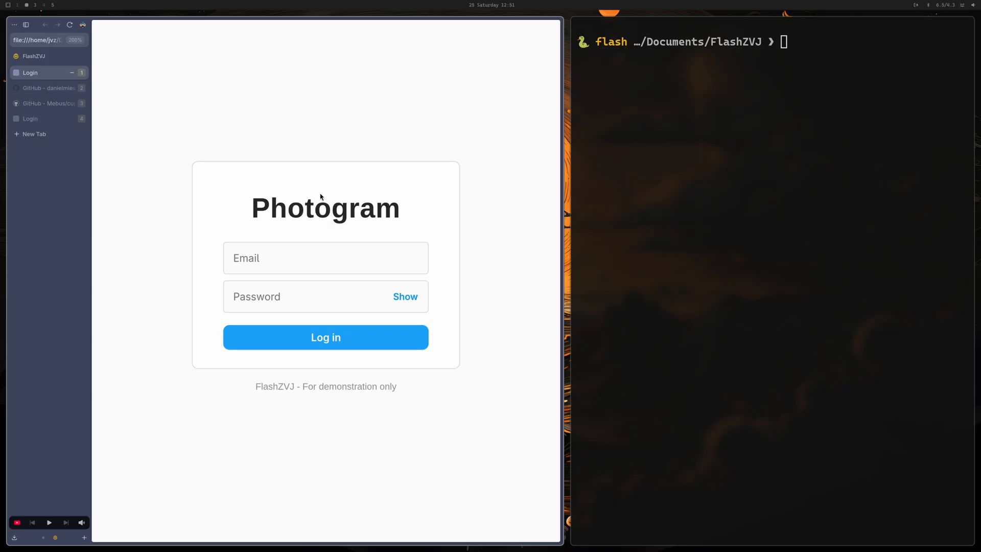
mouse_move(306, 233)
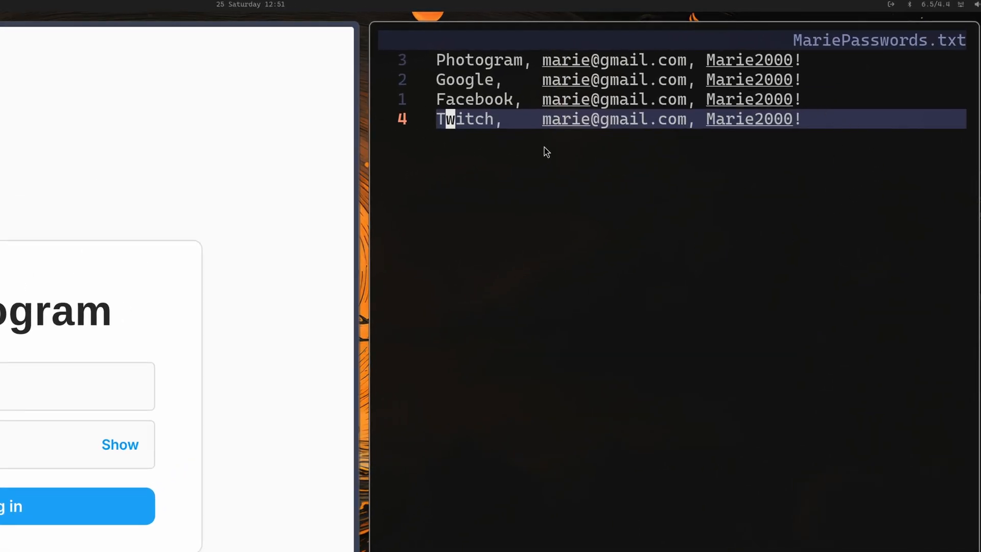
mouse_move(769, 140)
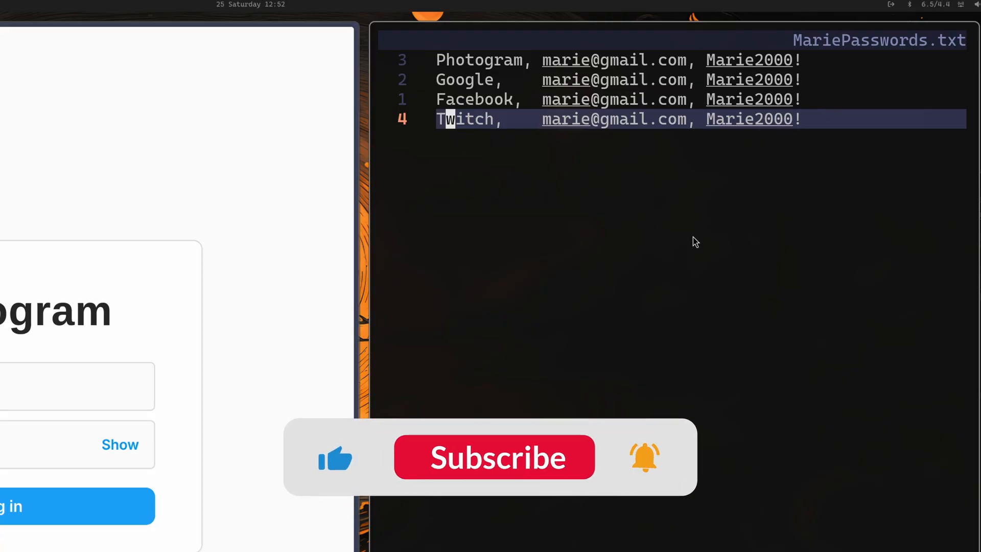
Open MariePasswords.txt in Neovim to review the saved account passwords
click(493, 457)
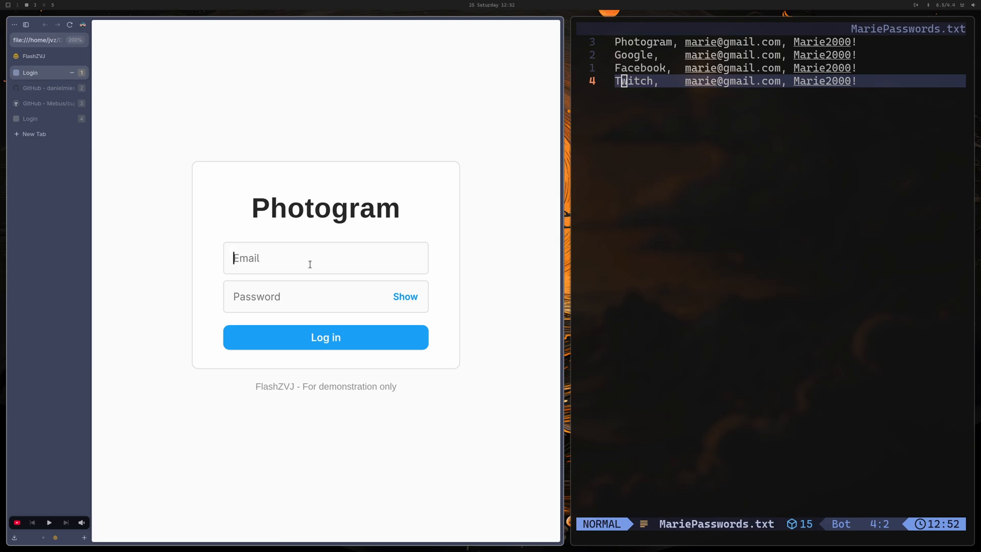
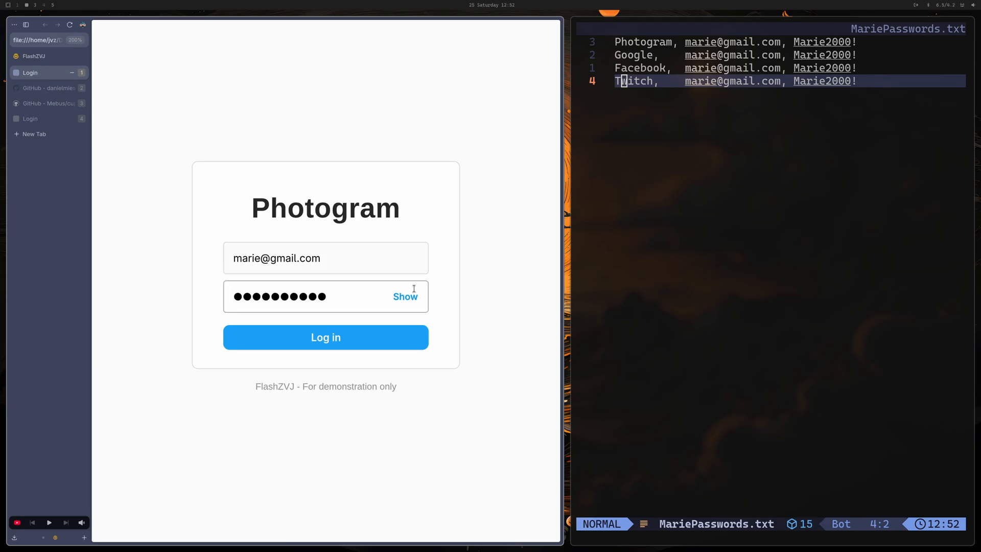
Log in to Photogram as marie with the saved password, revealed via Show, and submit
click(405, 296)
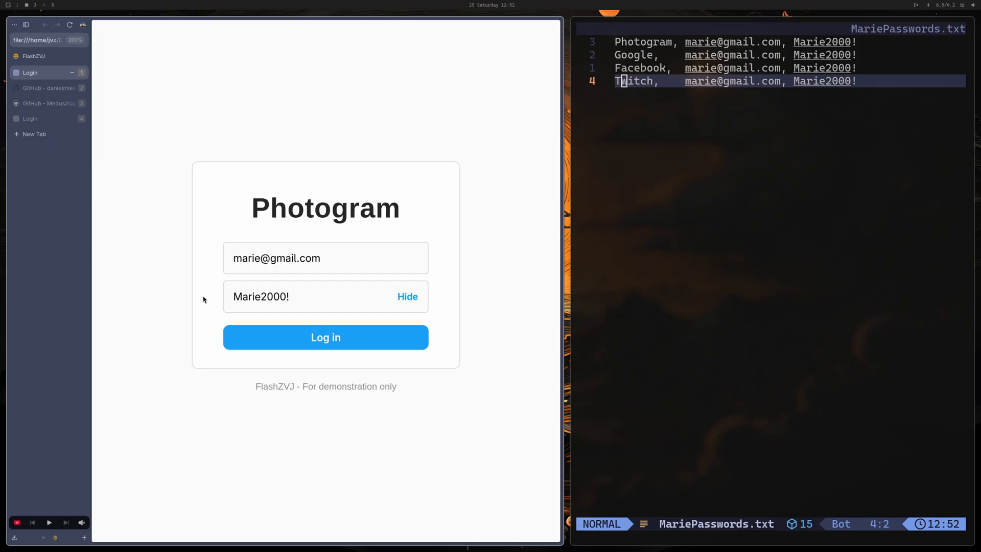
click(325, 336)
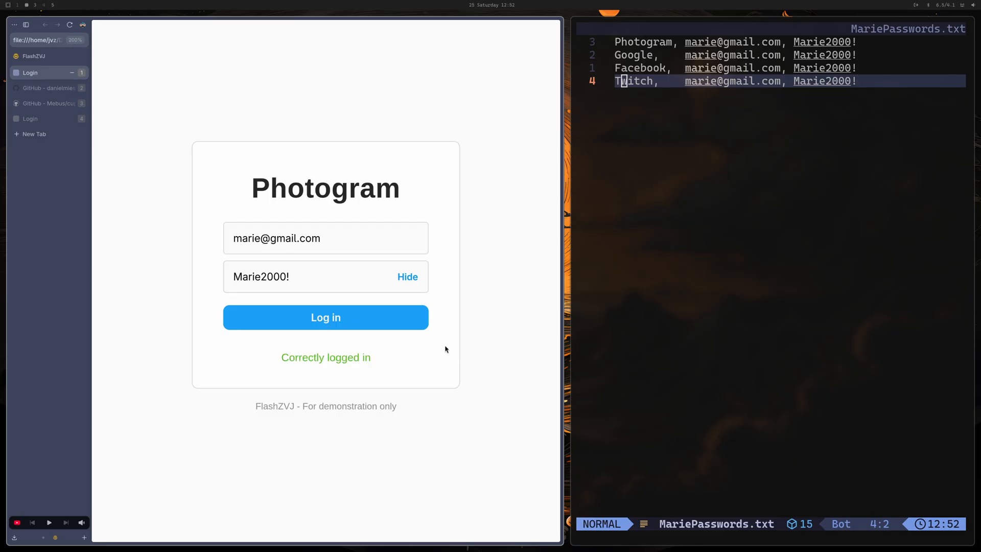
mouse_move(464, 400)
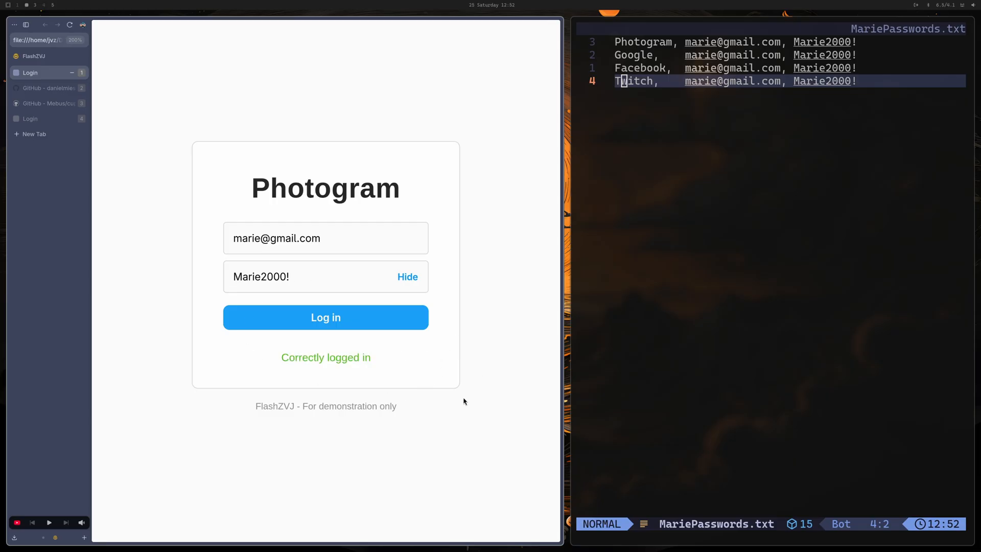
mouse_move(506, 329)
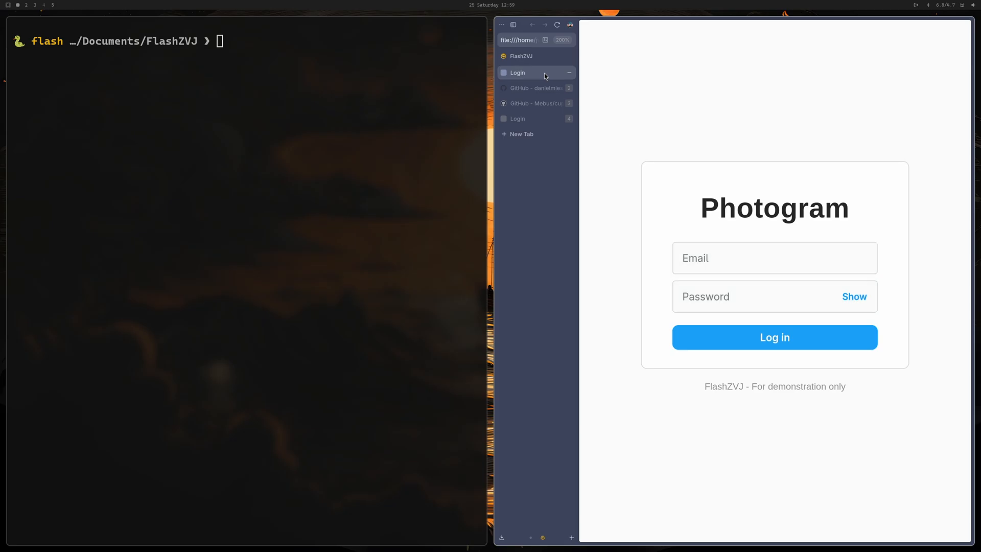
Focus the terminal so its empty prompt sits beside the Photogram login page
click(774, 257)
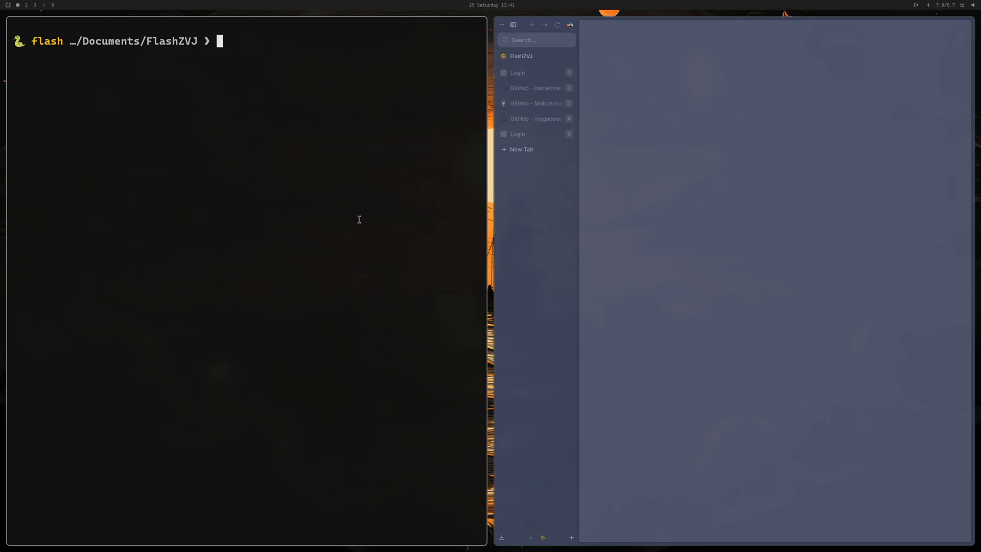
mouse_move(331, 168)
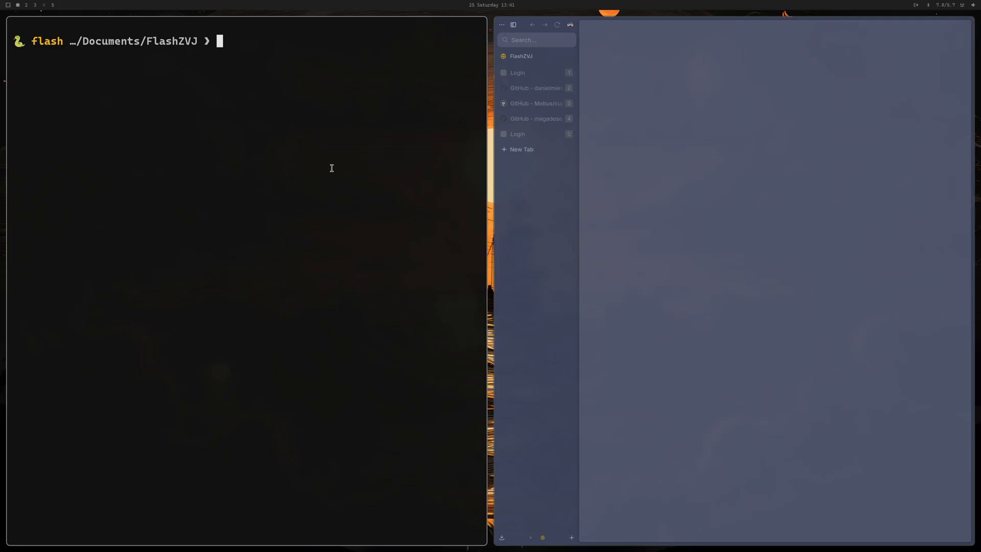
mouse_move(306, 246)
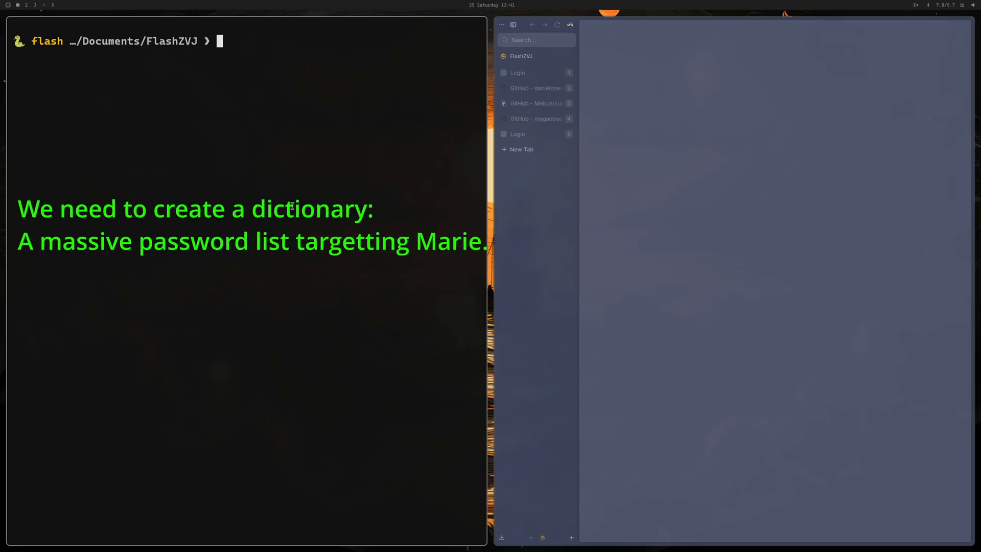
mouse_move(355, 254)
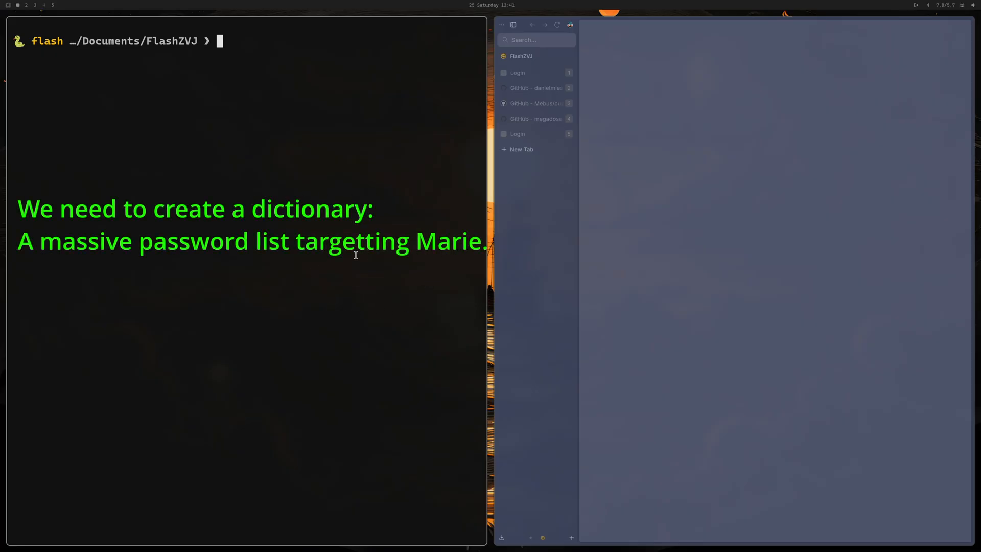
mouse_move(407, 219)
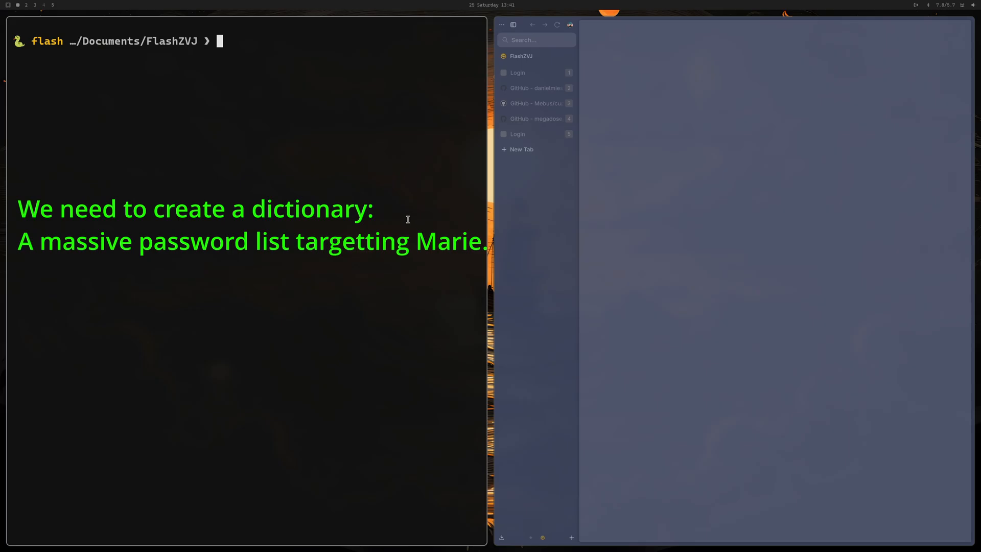
mouse_move(388, 217)
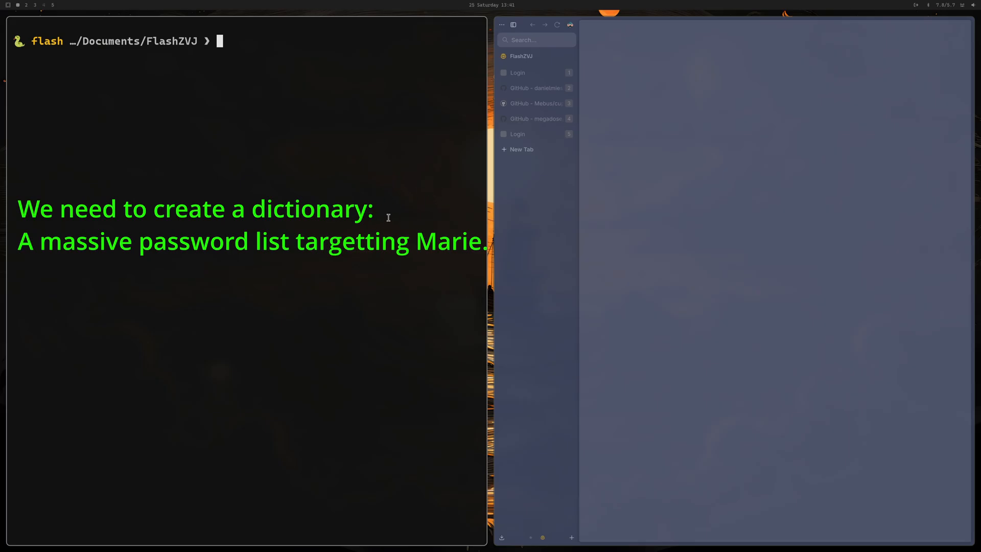
mouse_move(319, 198)
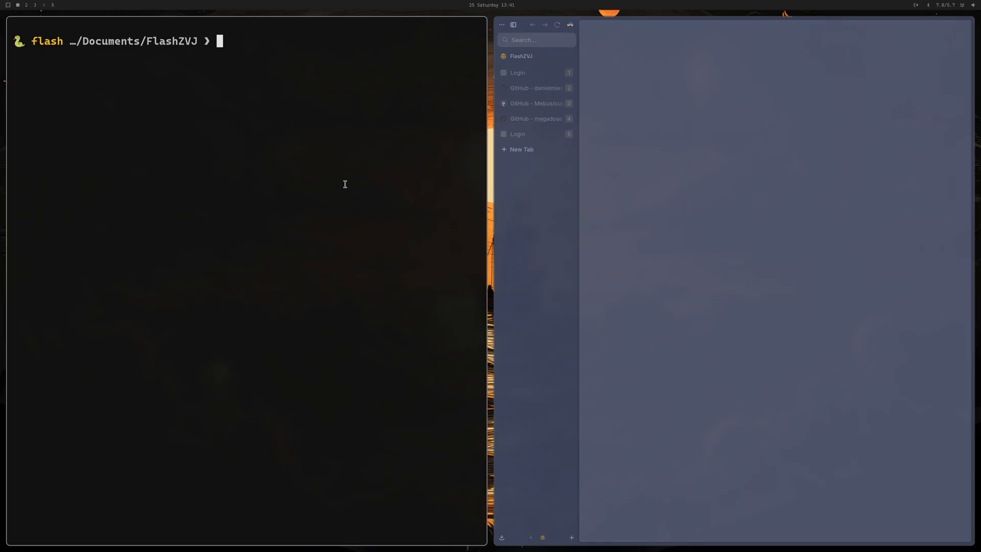
mouse_move(358, 184)
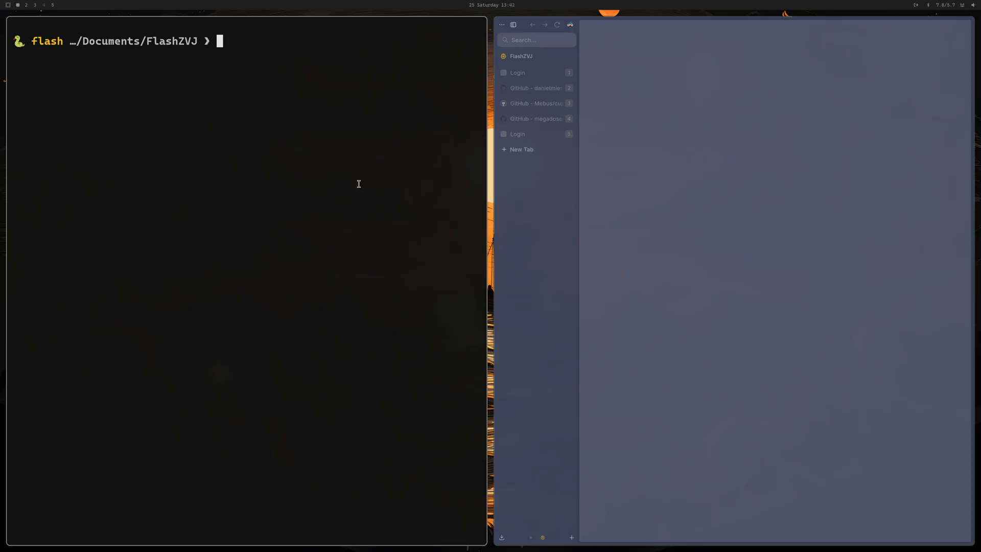
mouse_move(346, 221)
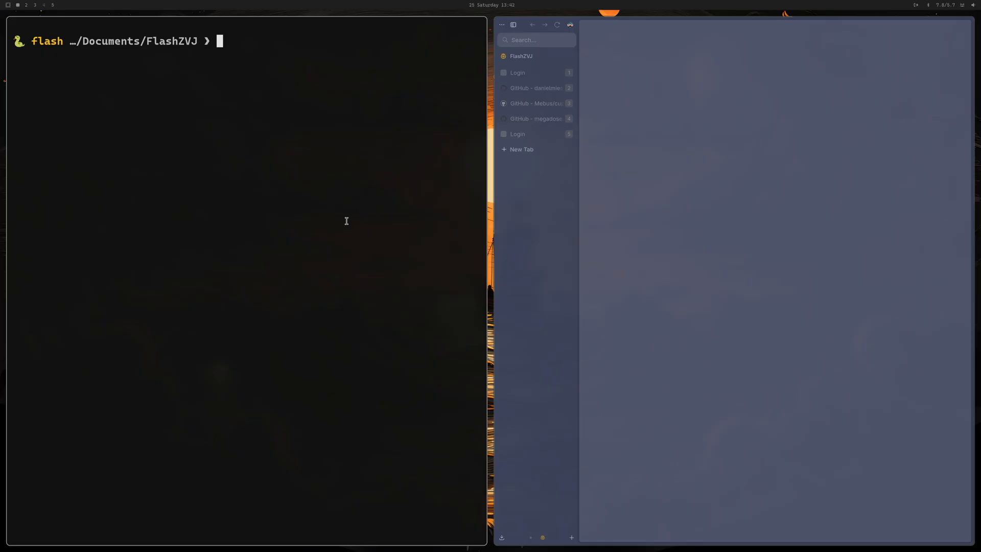
mouse_move(343, 215)
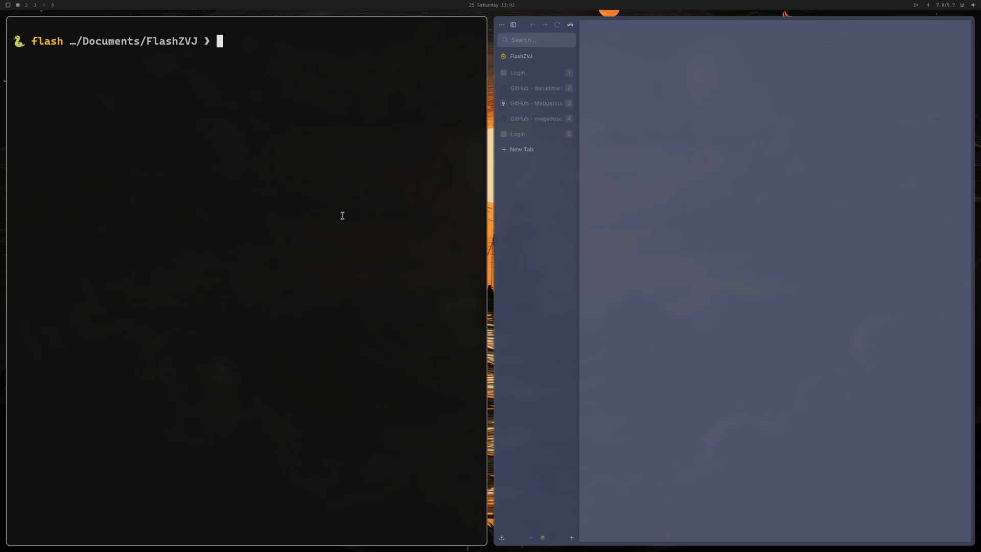
mouse_move(341, 206)
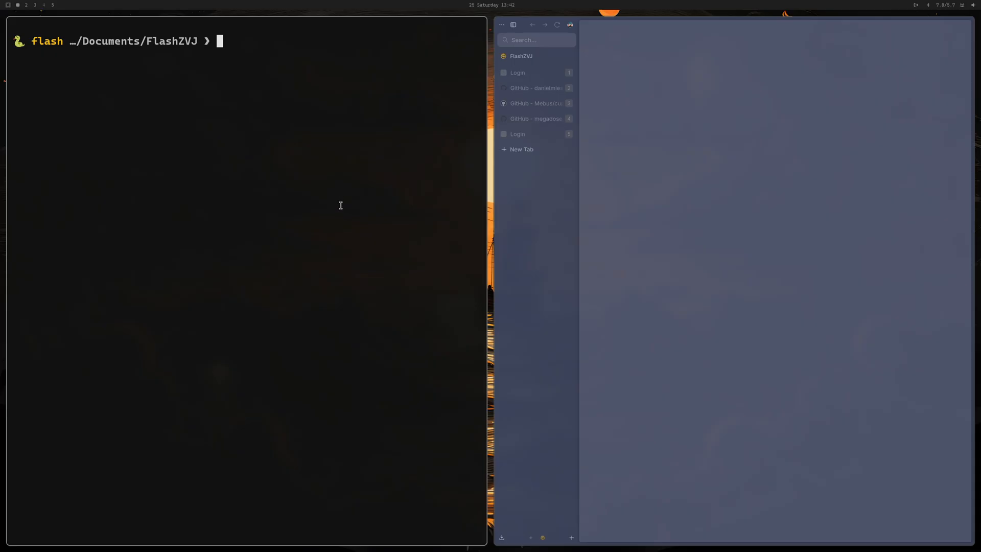
mouse_move(308, 175)
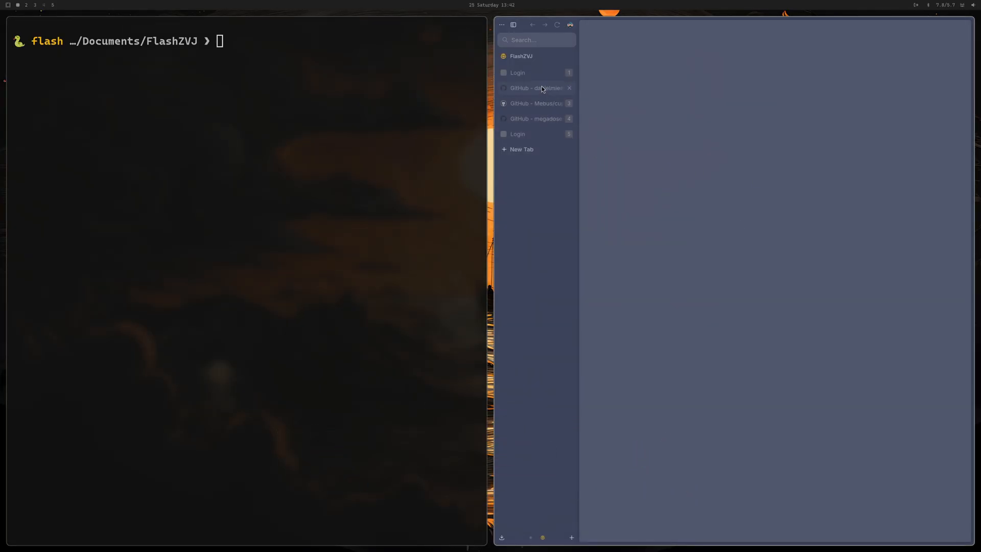
Open the SecLists repository and go into its Passwords folder of wordlists
click(536, 88)
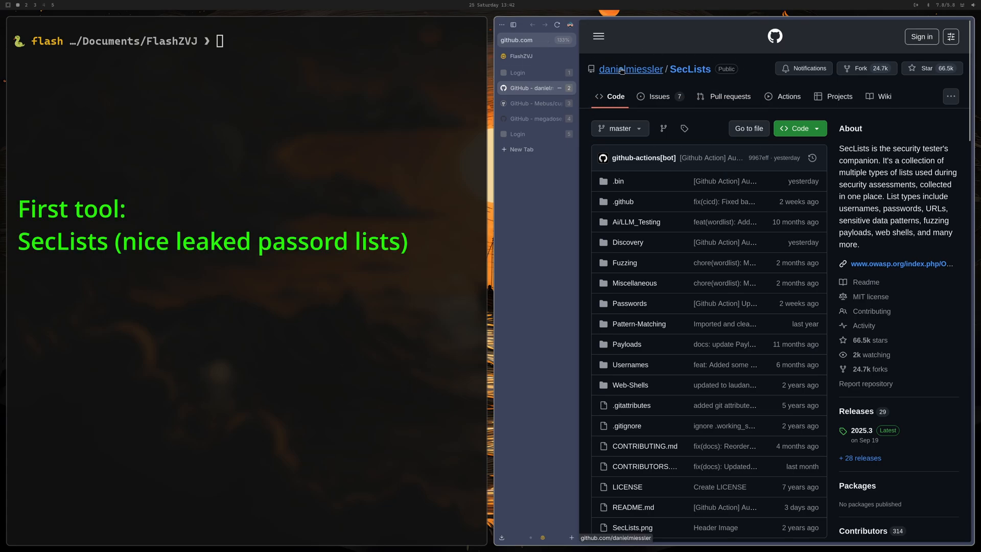
mouse_move(631, 69)
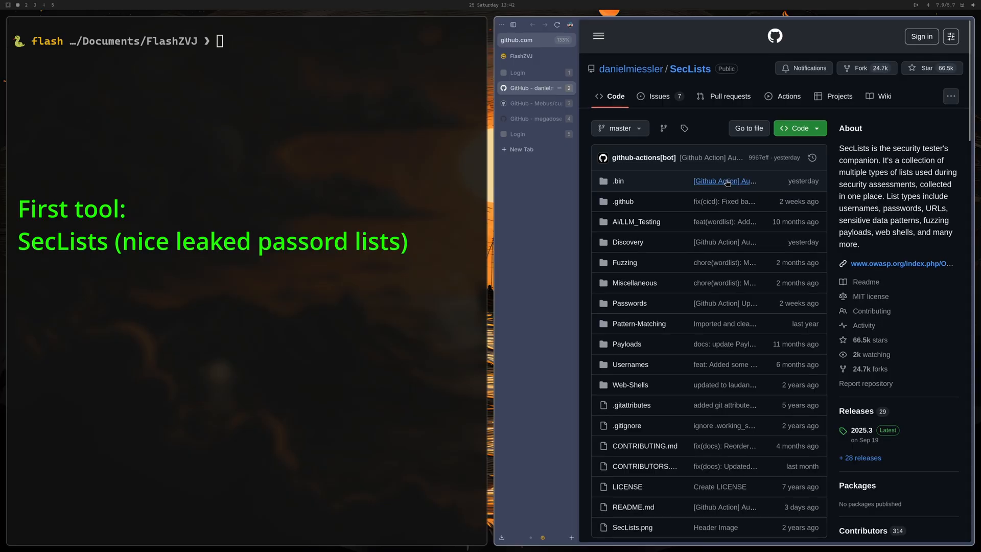
scroll(down, 3)
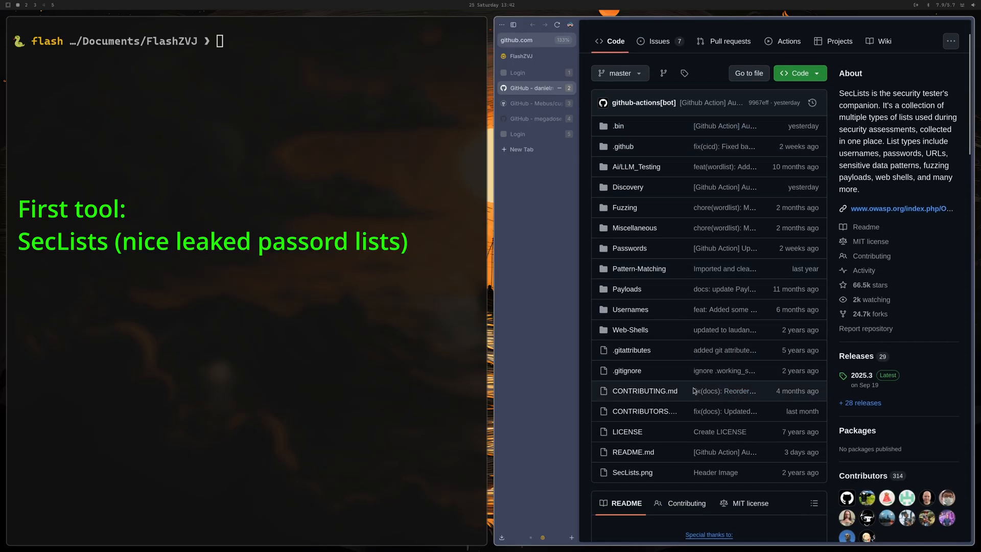
scroll(down, 3)
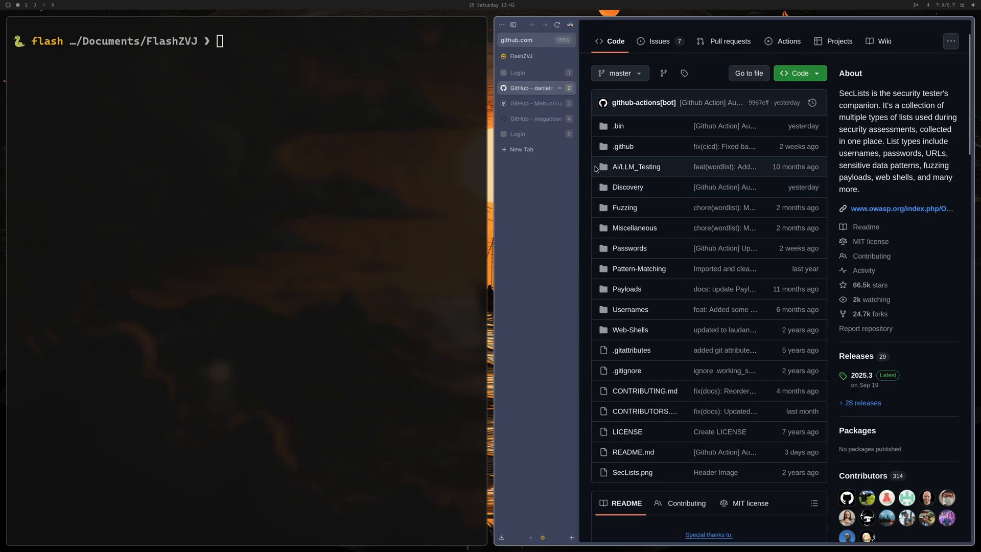
mouse_move(649, 251)
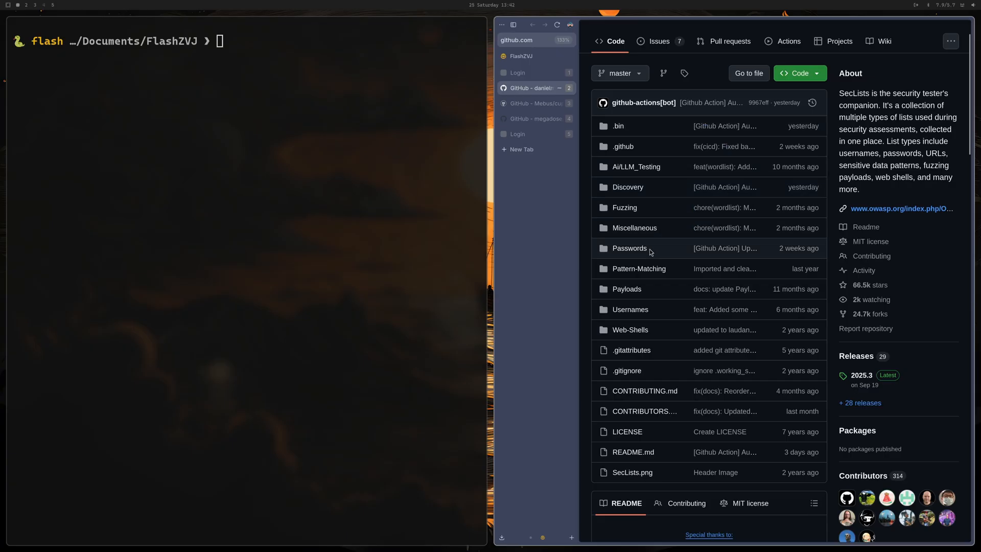
click(629, 247)
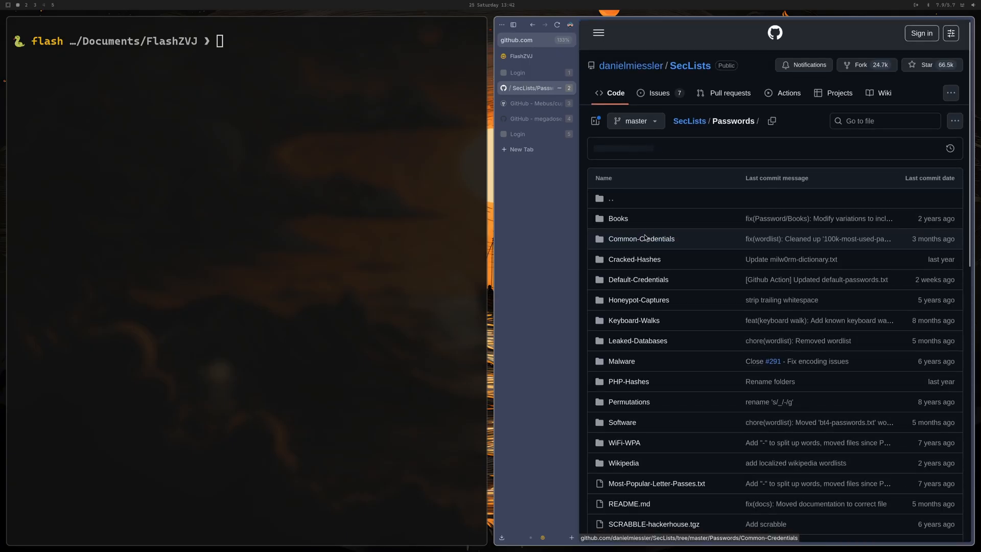
Scroll the Leaked-Databases listing down until the rockyou wordlist files appear
scroll(down, 3)
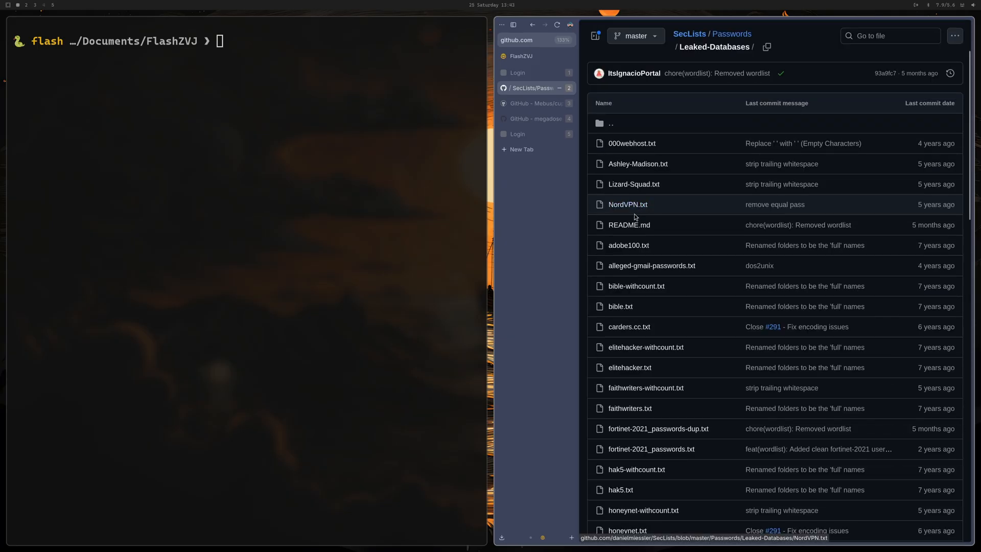
scroll(down, 3)
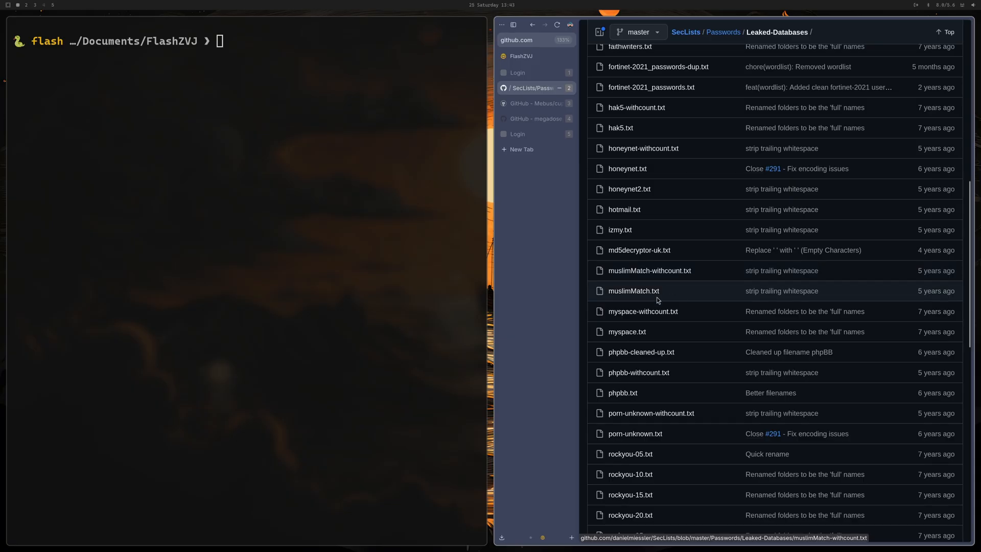
scroll(down, 3)
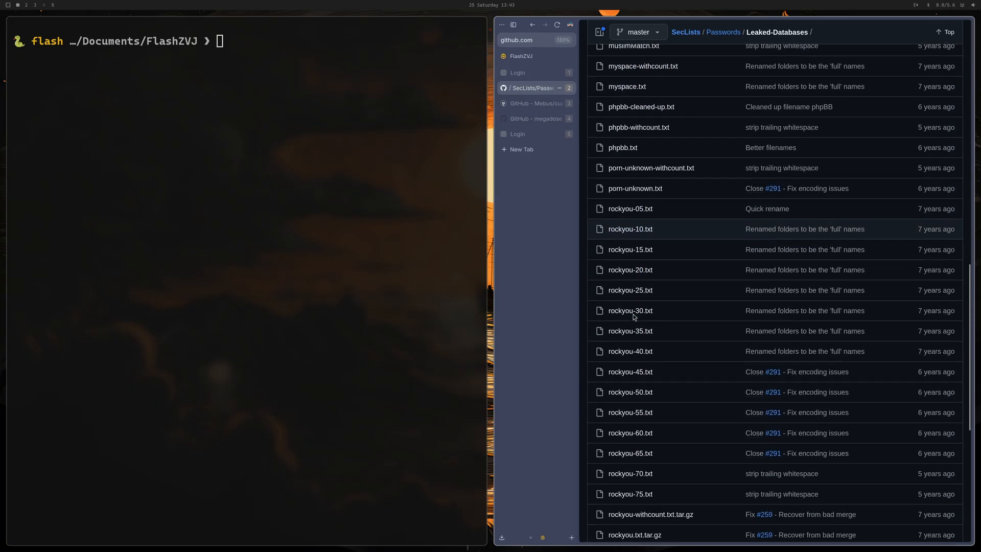
scroll(down, 3)
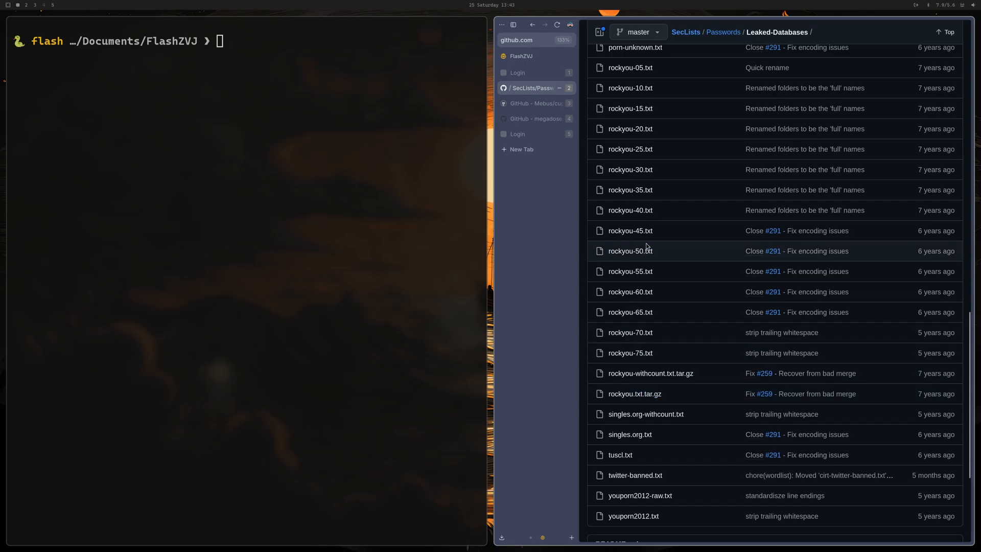
mouse_move(634, 394)
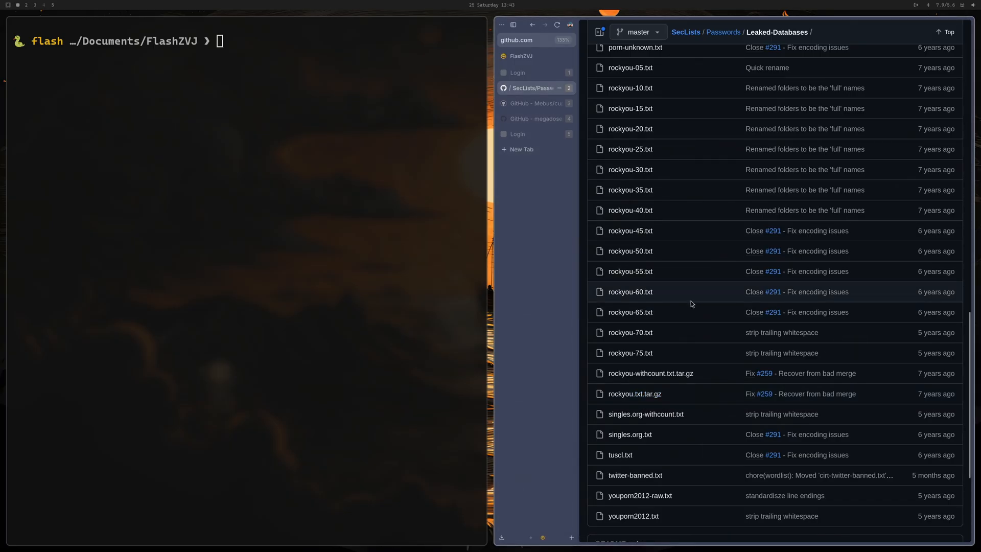
mouse_move(682, 313)
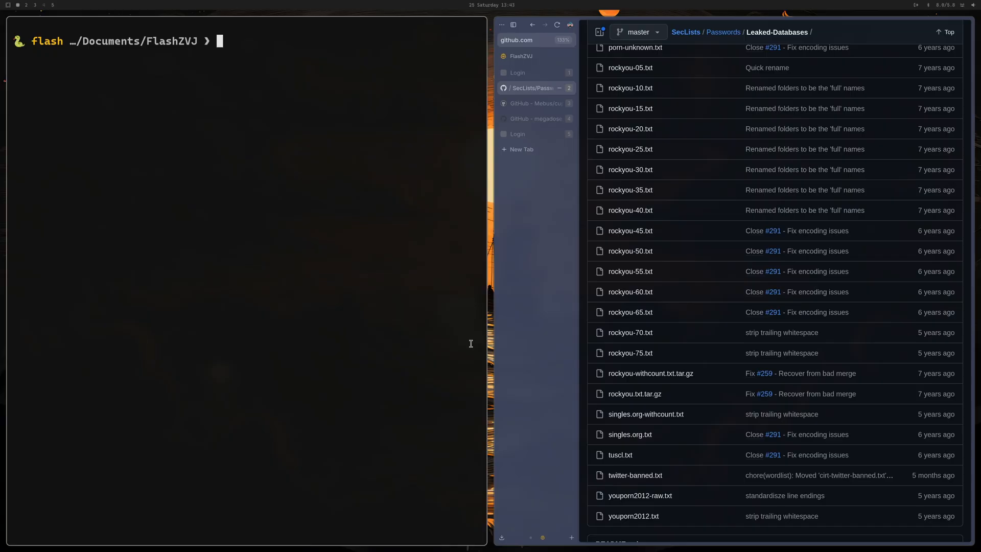
Note the plan: gather infos about Marie and combine the custom list with the RockYou list
text(Gather infos about Marie:)
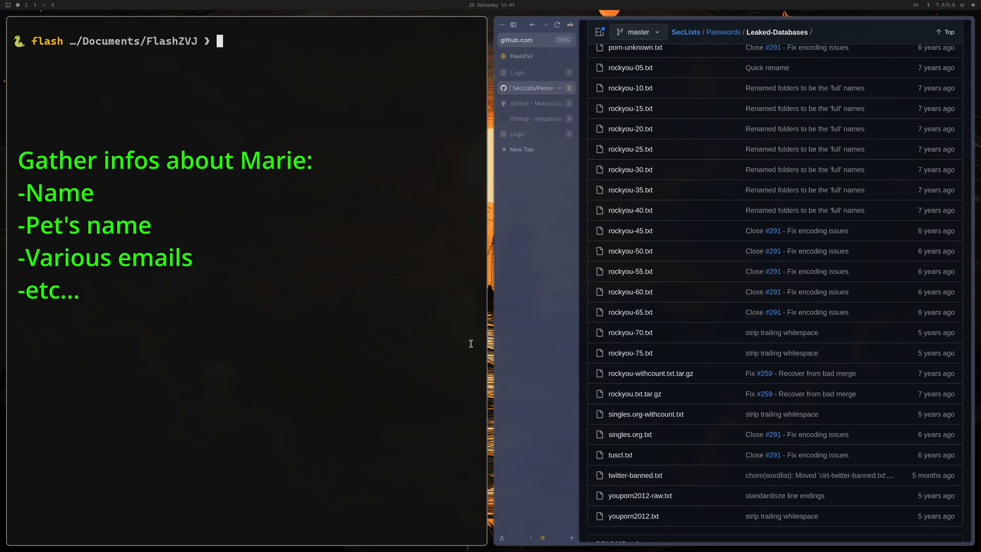
text(----> Combine the custom list and the RockYou list)
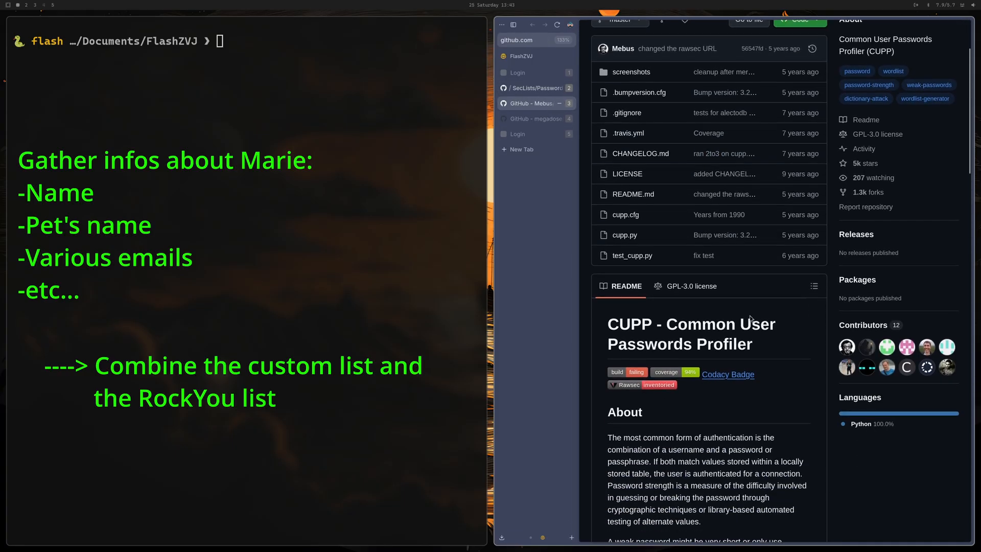
Read the Mebus/cupp README and bring up the repository's Code clone options
scroll(down, 3)
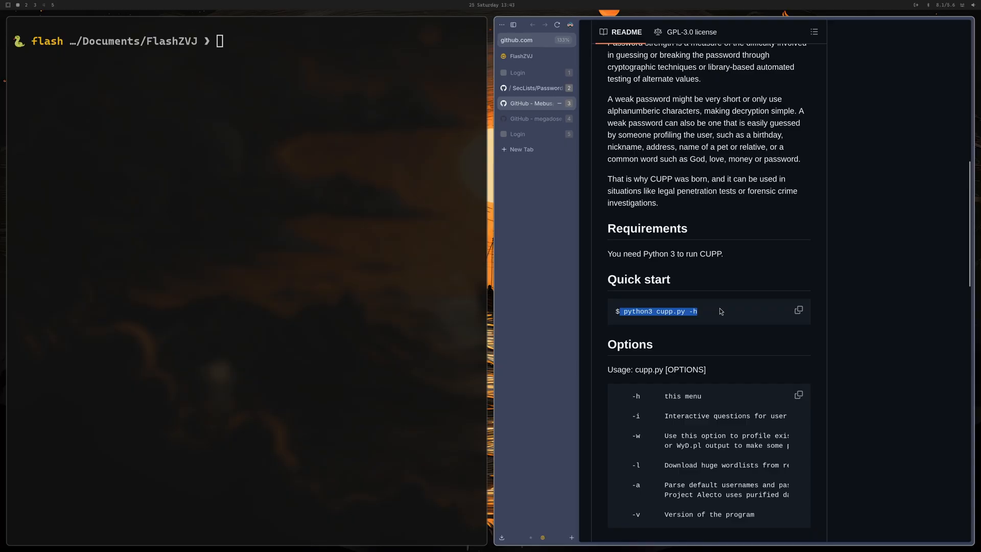
scroll(down, 3)
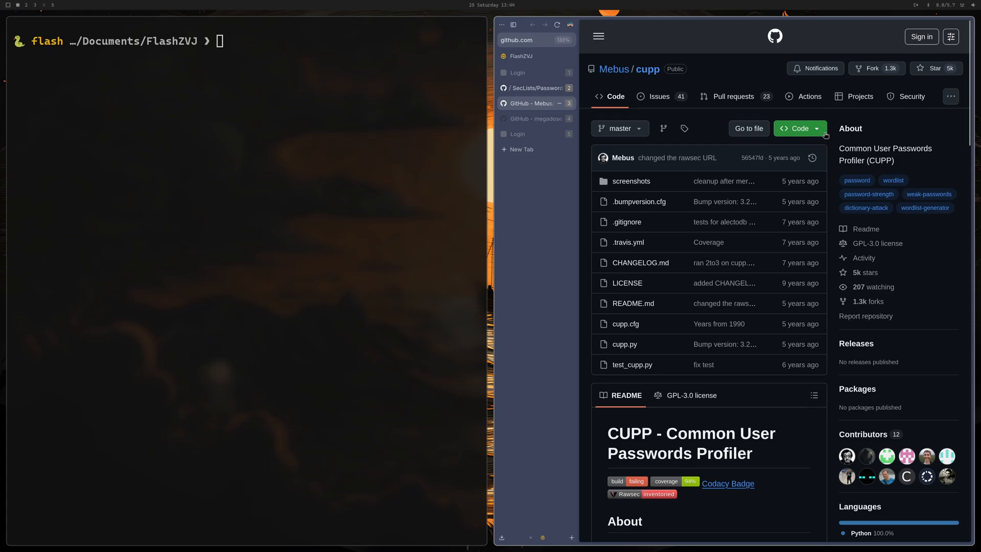
click(796, 129)
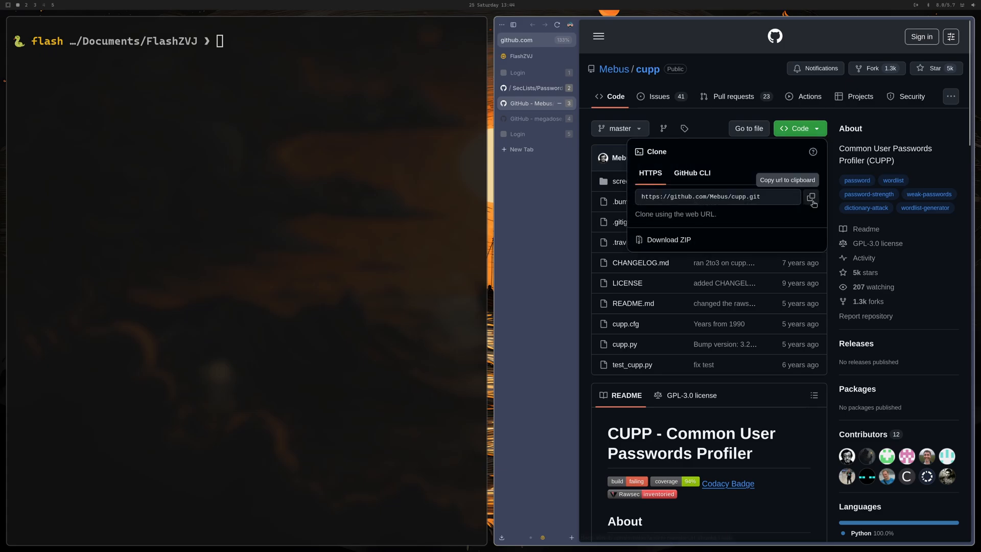
Copy the CUPP clone URL, git clone it and cd into the cupp folder
click(811, 197)
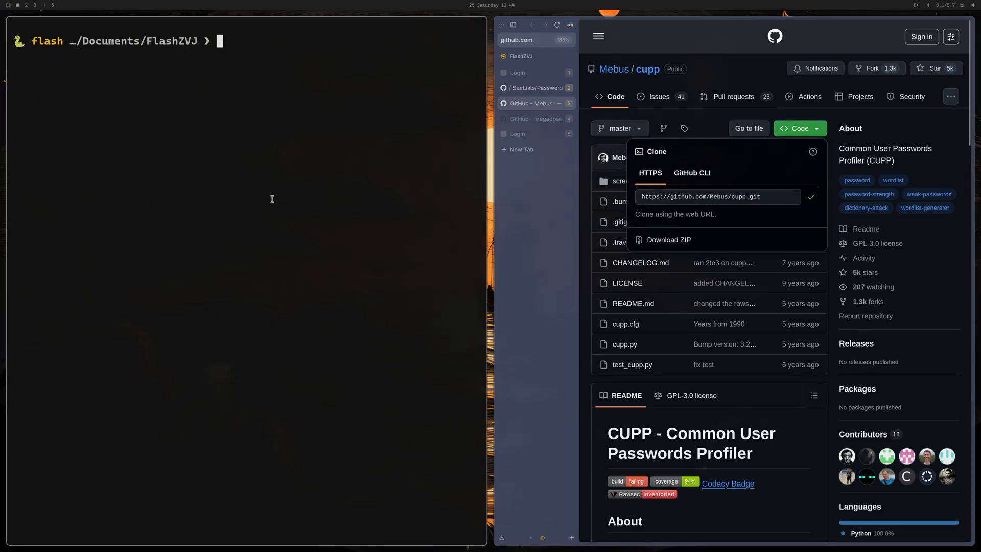
text(ls)
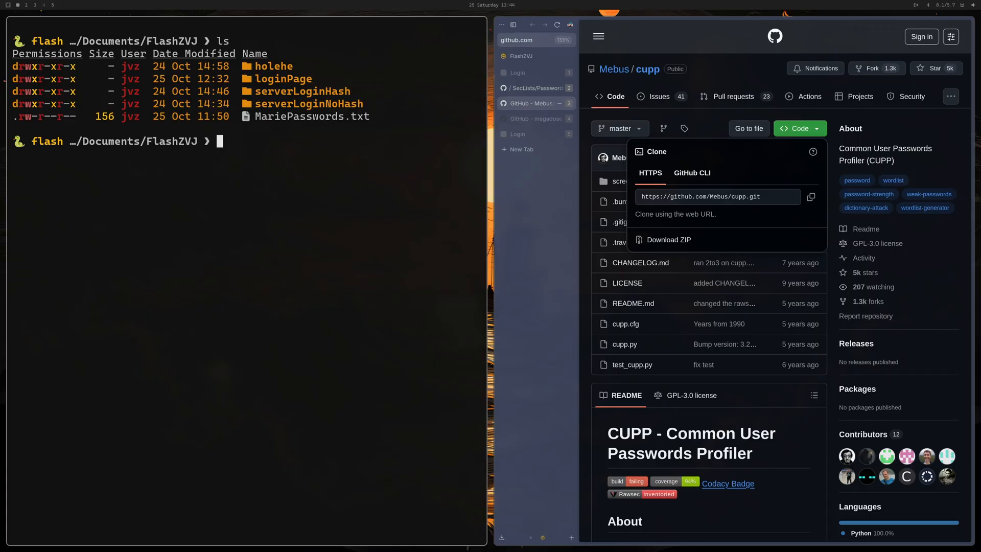
text(git clone https://github.com/Mebus/cupp.git)
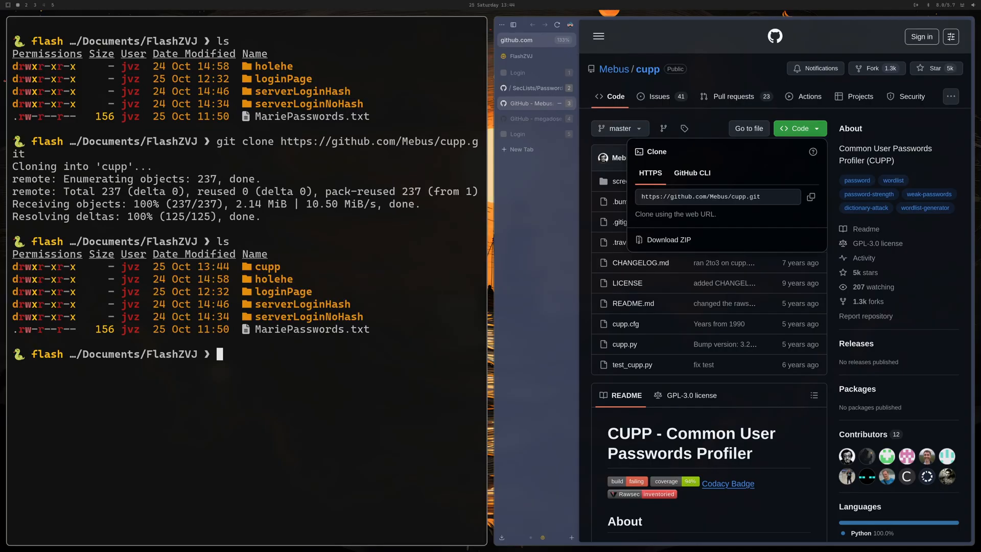
text(cd cupp/)
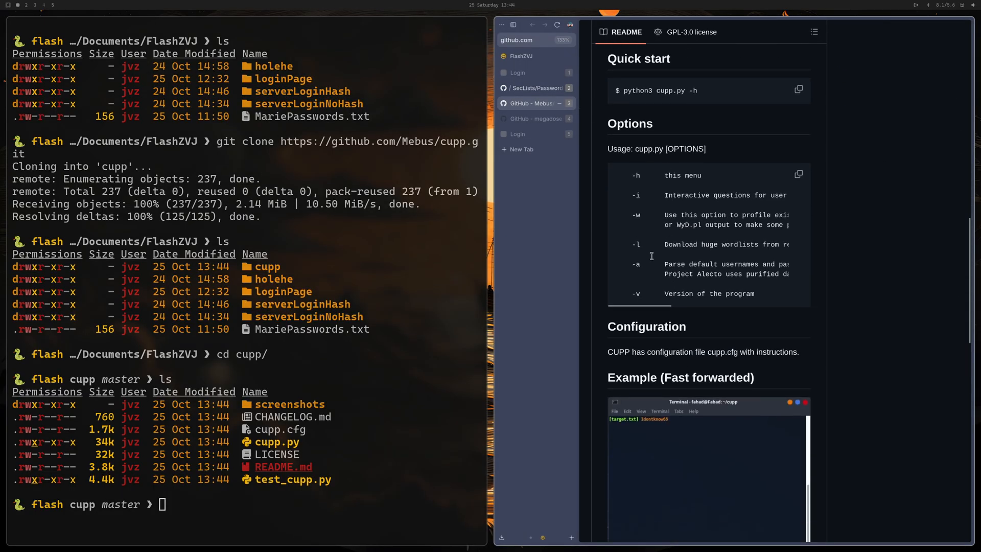
Run python cupp.py -i with Marie's details to generate the 2333-word marie.txt, then view it with cat
text(python cupp.py -i)
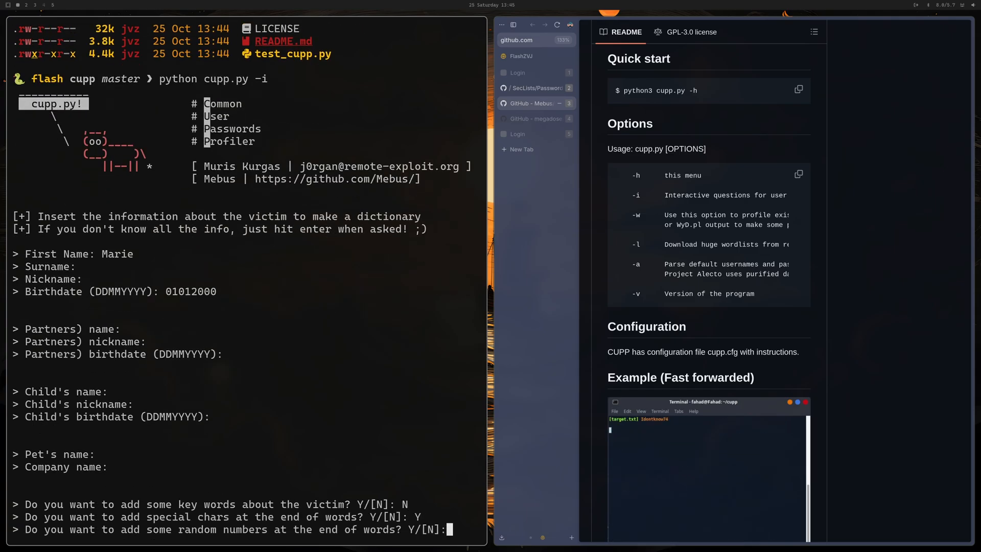
text(Y)
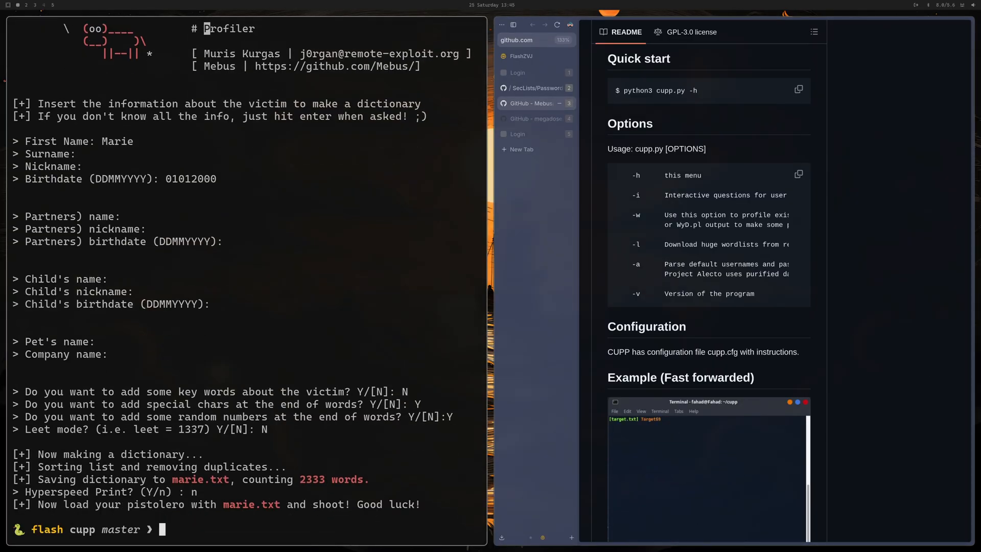
text(cat)
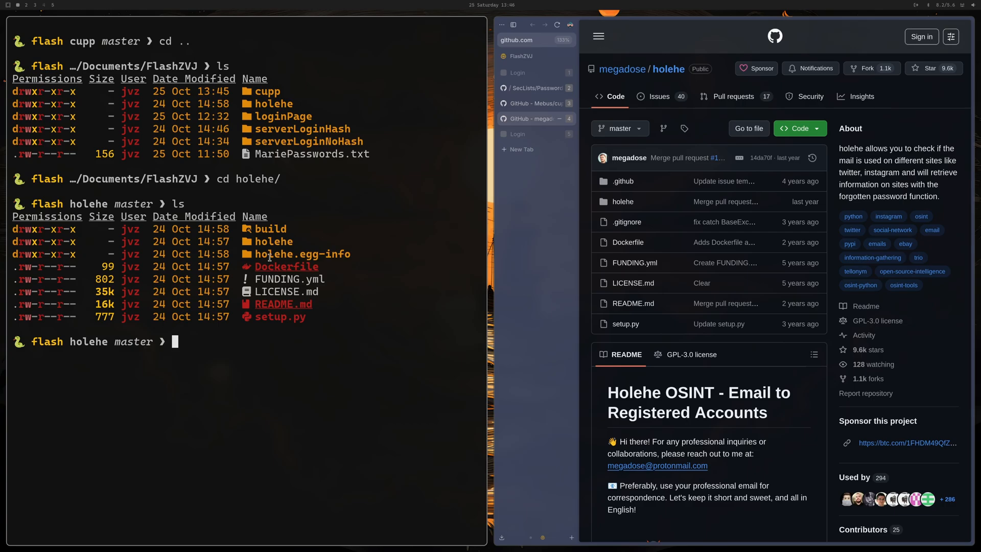
Run holehe on the target email to list registered sites, then clear the screen
scroll(down, 3)
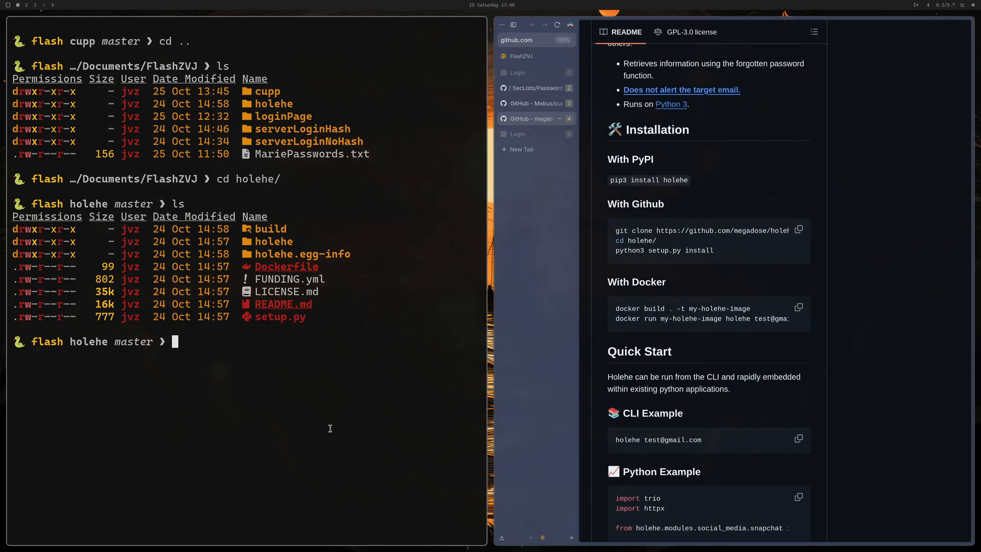
text(holehe)
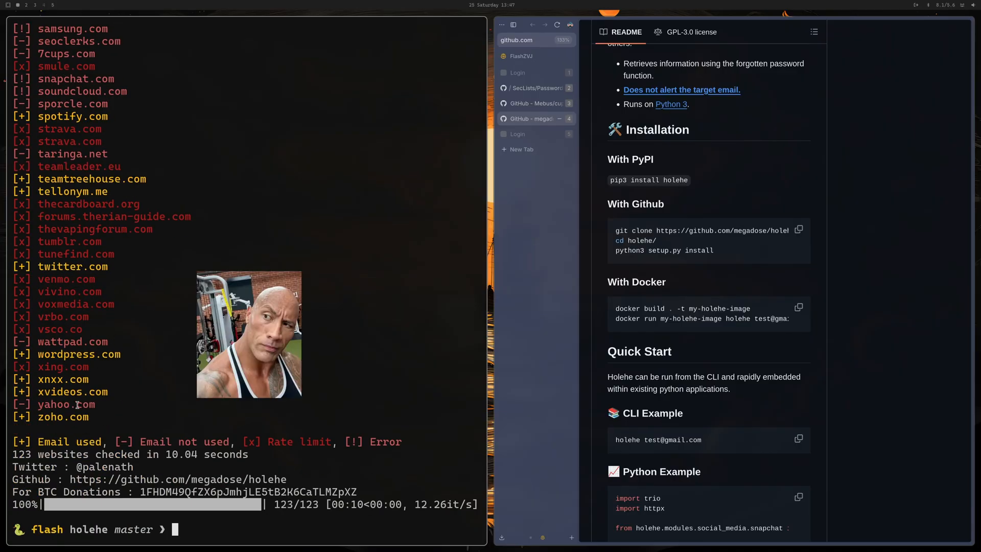
text(clear)
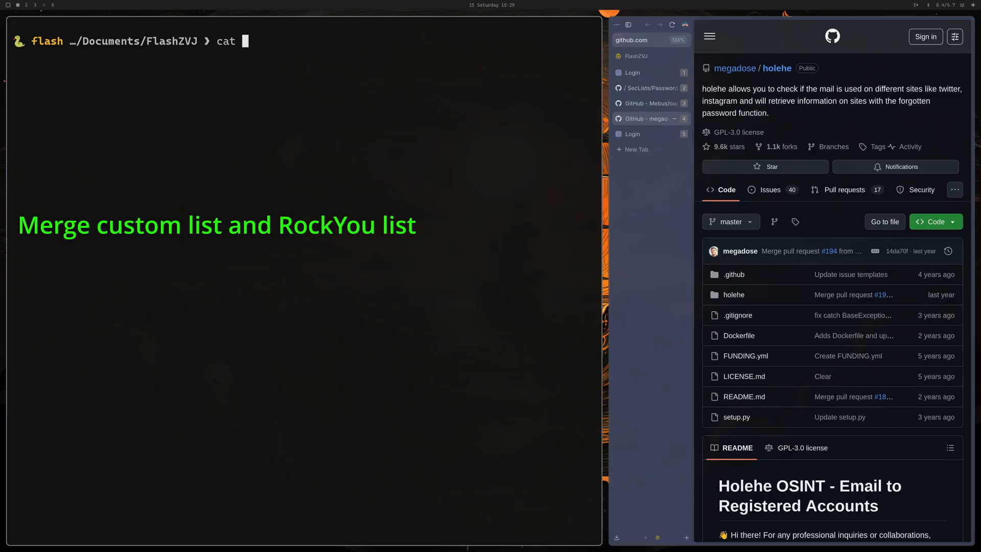
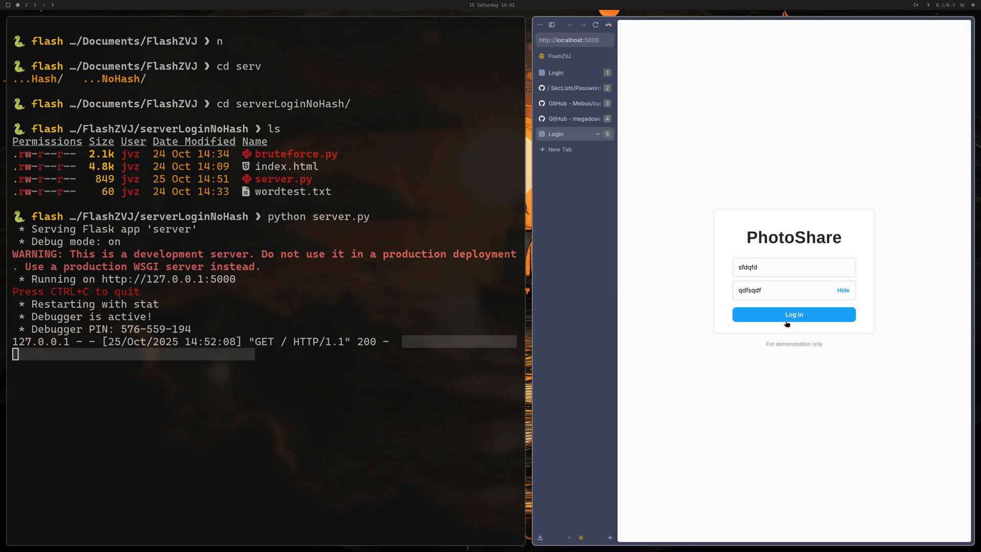
Start the login server and submit made-up credentials 'sfdqfd' / 'qdfsqdf', which get rejected
click(793, 314)
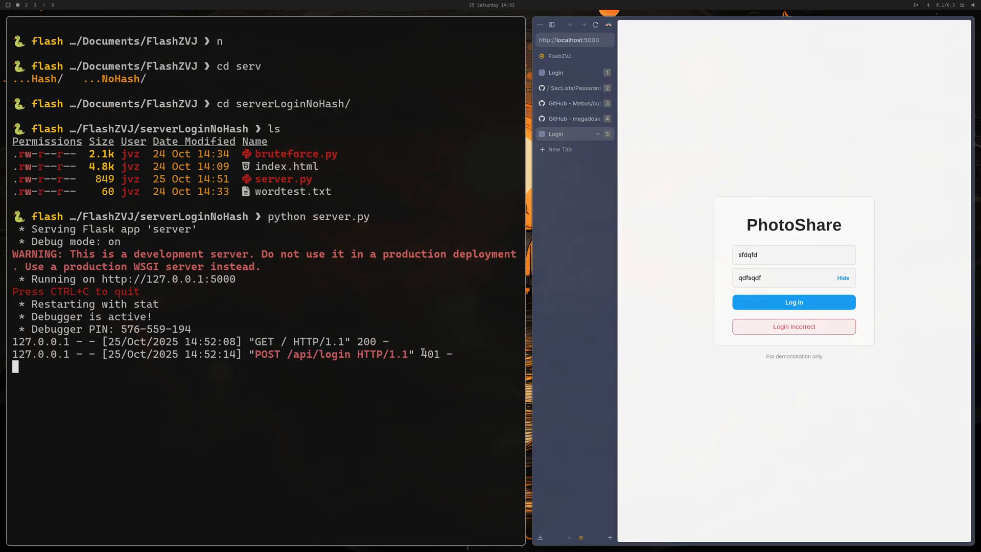
click(793, 255)
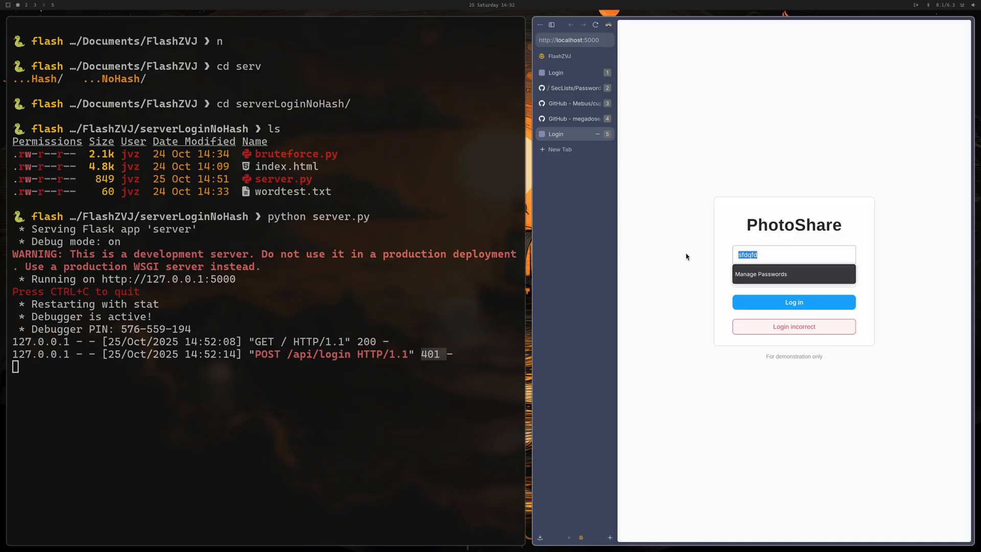
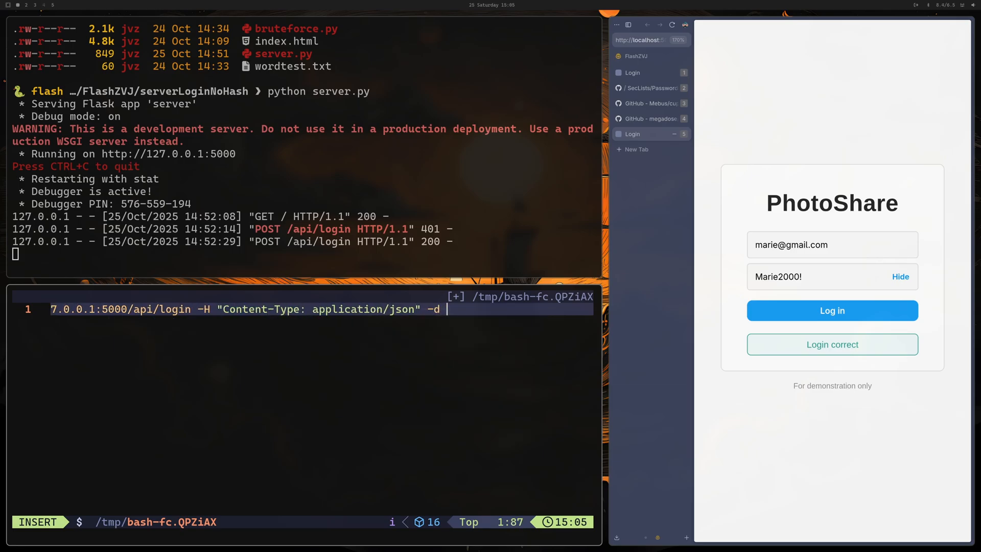
Add a JSON body with a made-up email 'dlsjl@dfss' and run the request via :wq, drawing a 401 rejection
text({"email":)
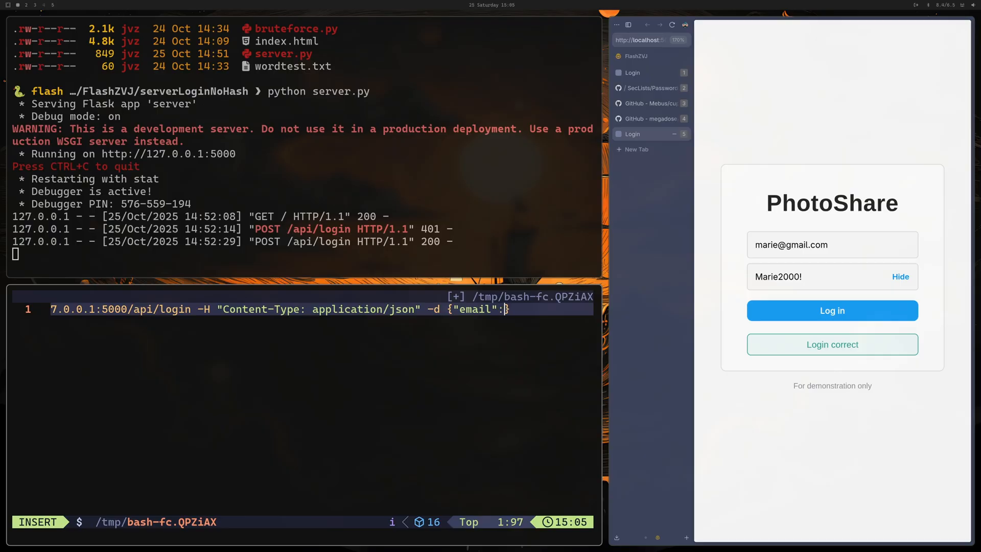
text(dlsjl@dfss.com", "password": "sdfjksf")
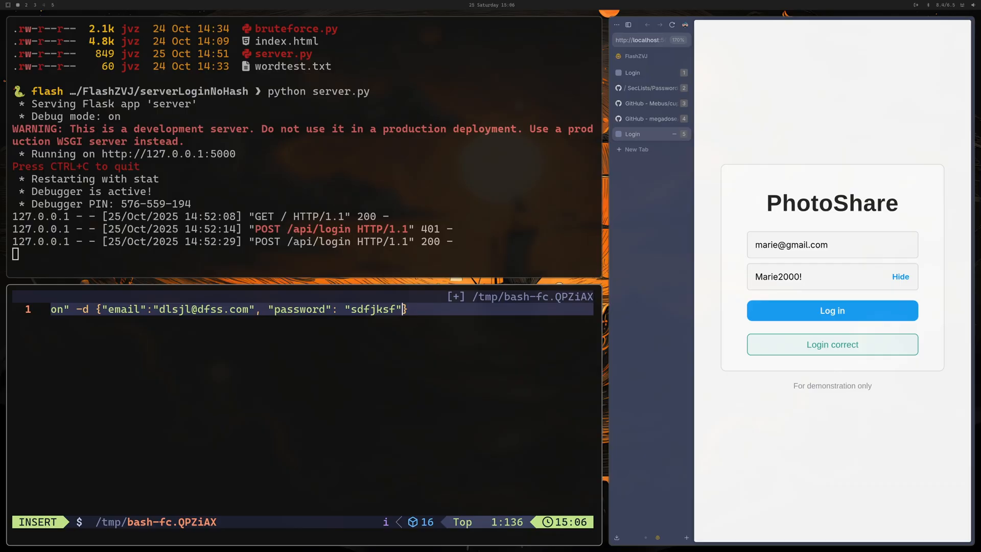
key(Escape)
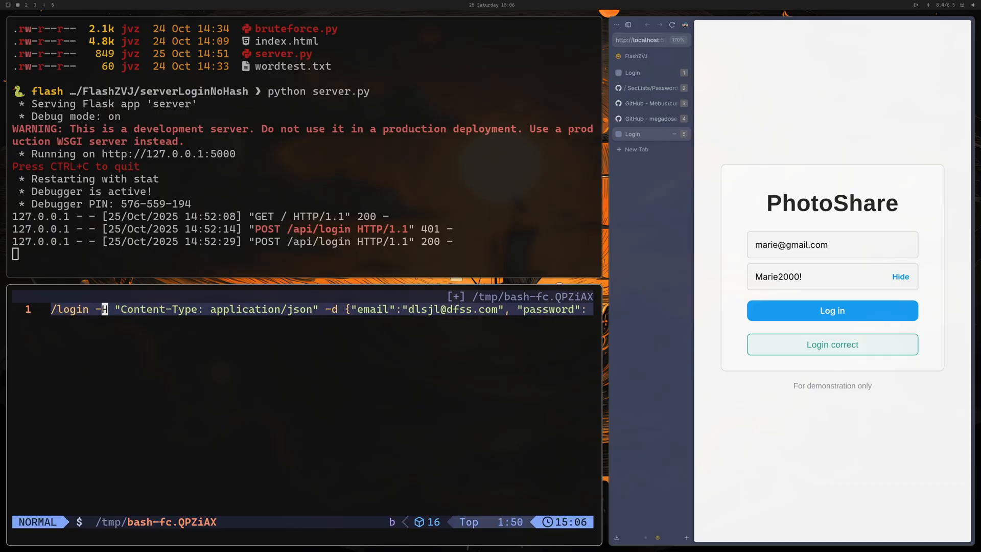
text(:wq)
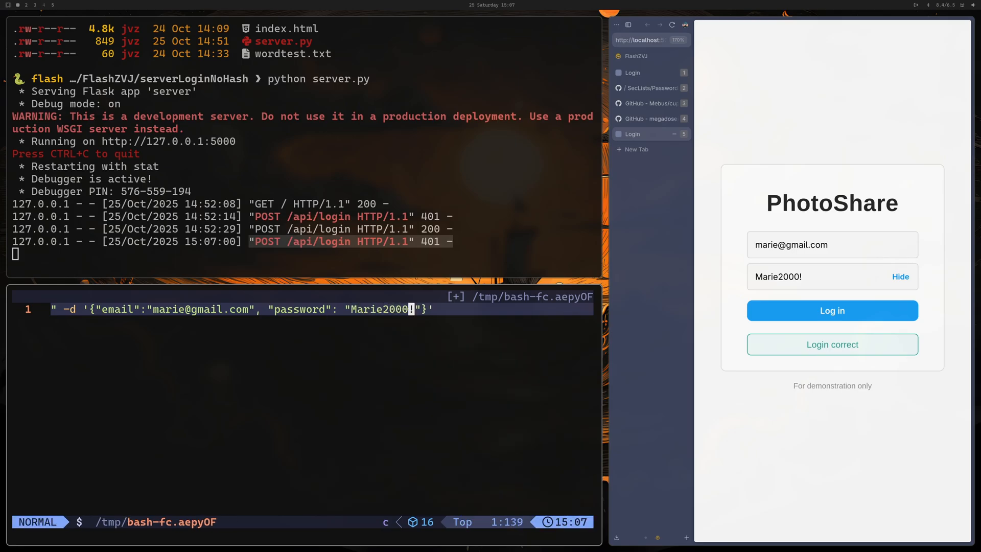
text(:wq)
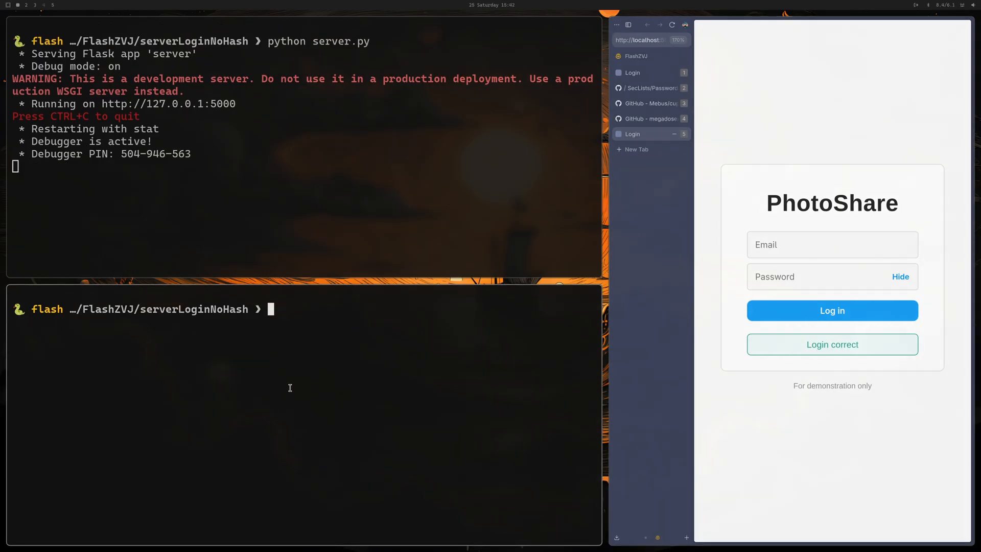
View bruteforce.py in Neovim and highlight the EMAIL, WORDLIST and URL lines in main()
text(n)
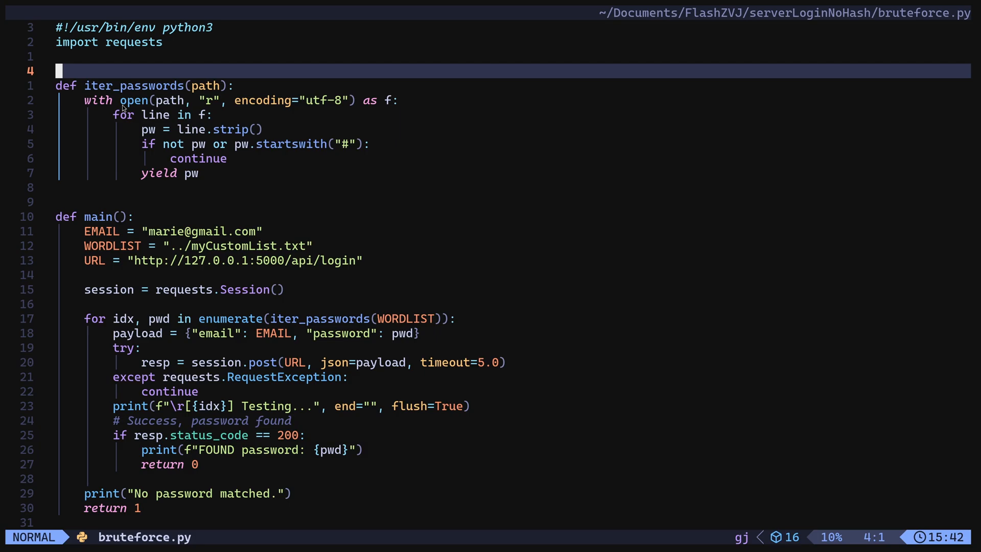
key(v)
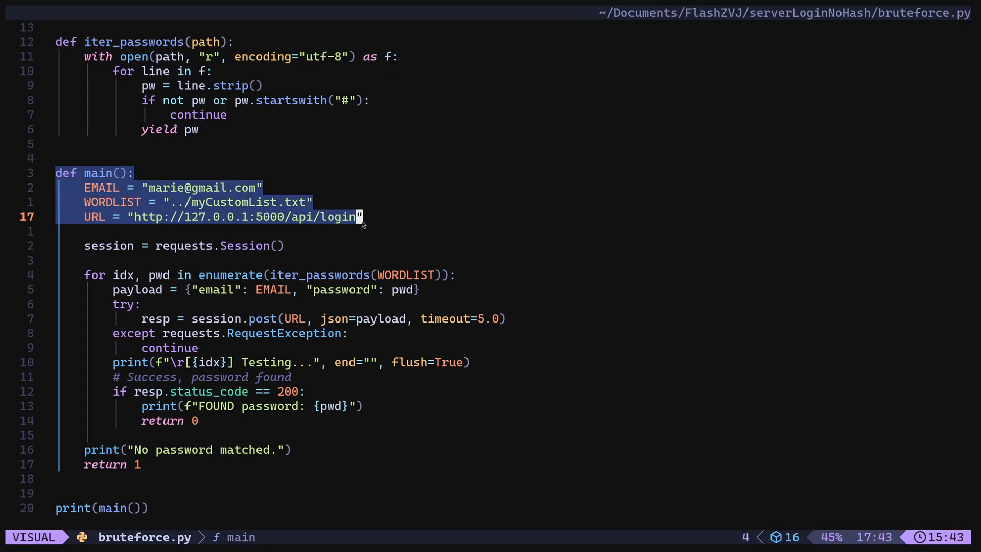
key(Escape)
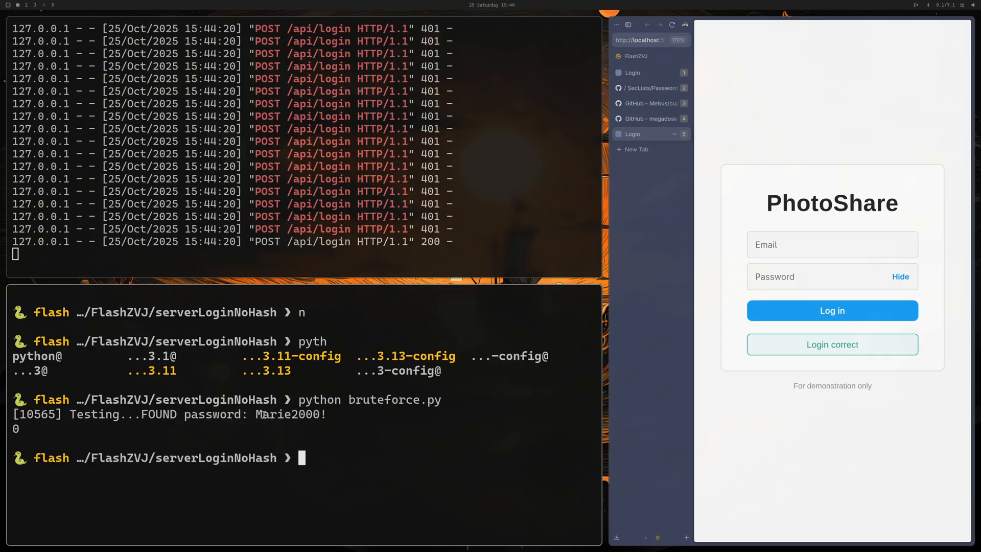
mouse_move(117, 470)
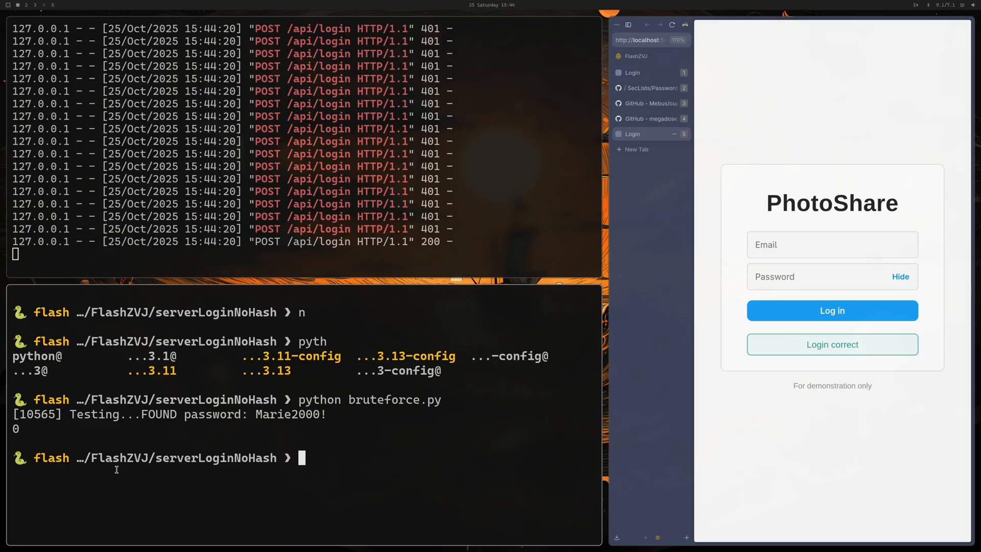
mouse_move(116, 467)
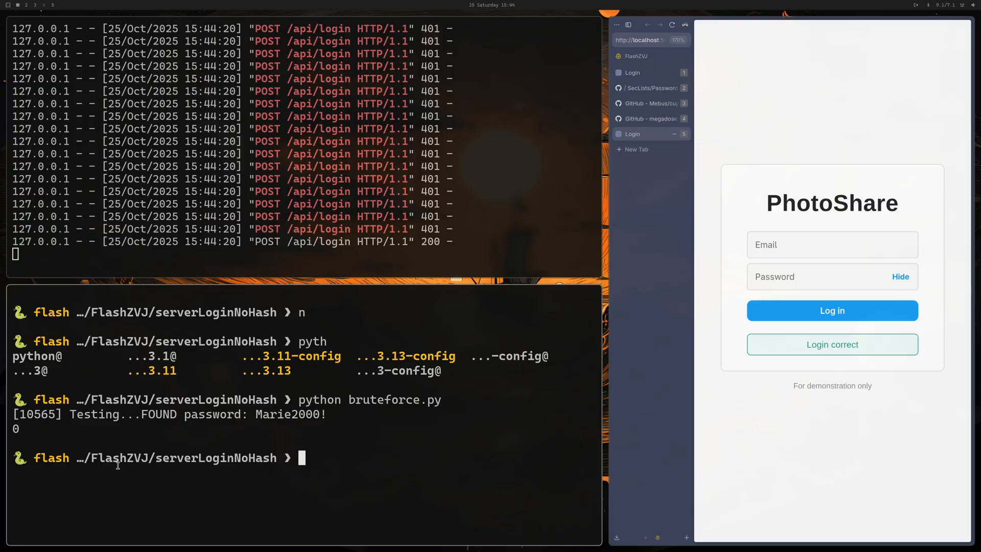
mouse_move(396, 495)
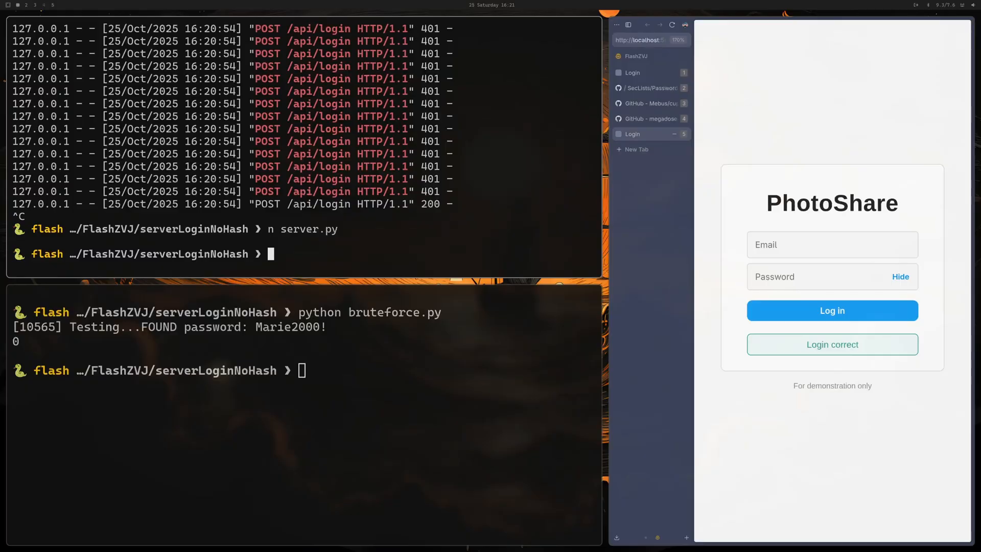
Run python server.py to restart the login server and clear the terminal
text(python server.py)
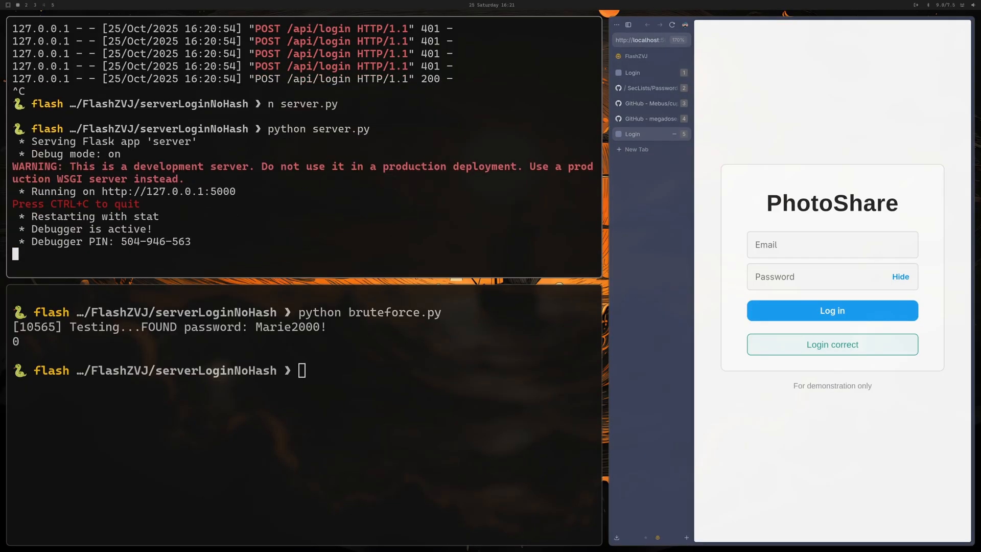
text(clear)
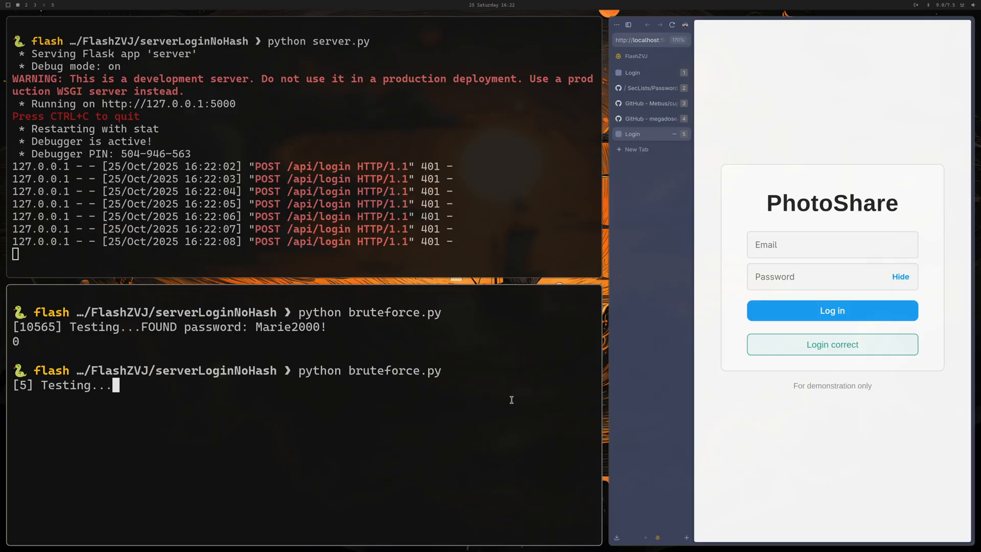
key(ctrl+c)
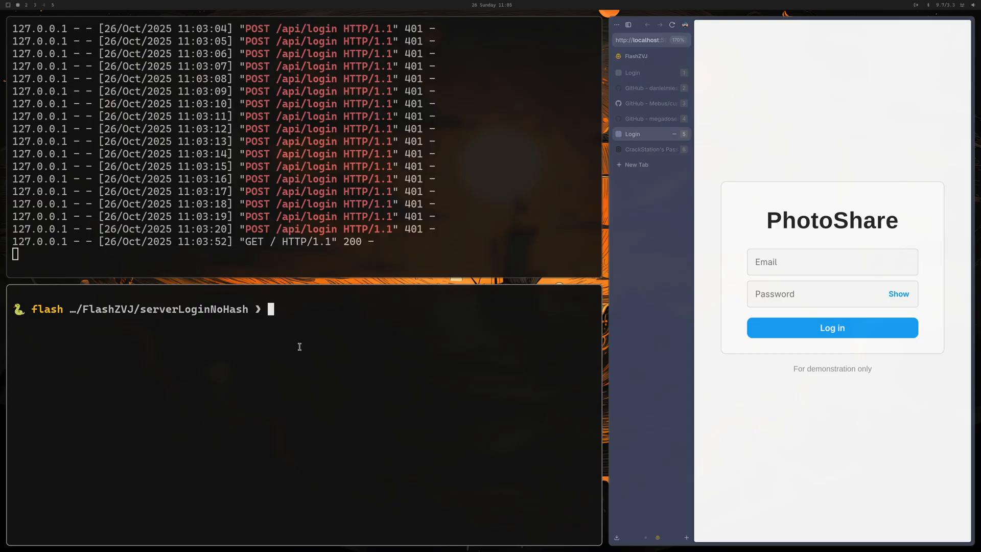
Import md5 from hashlib and wrap VALID_PASSWORD in md5(b"...").hexdigest() in server.py
text(ls)
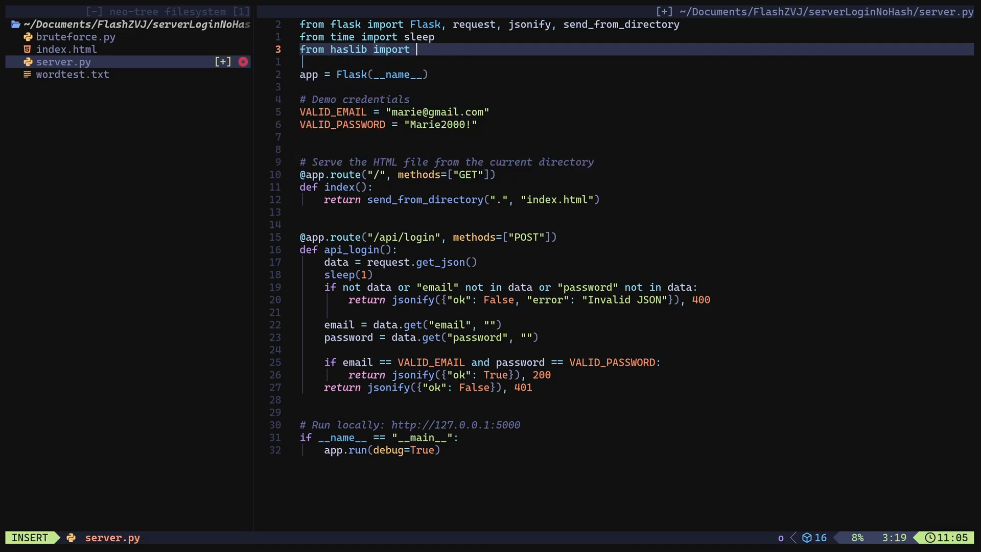
text(md5)
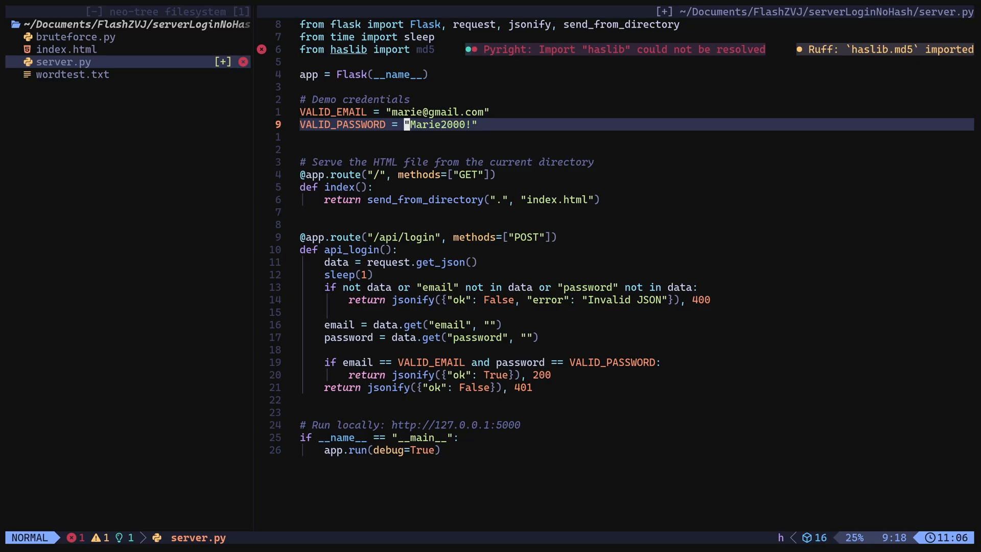
text(md5()
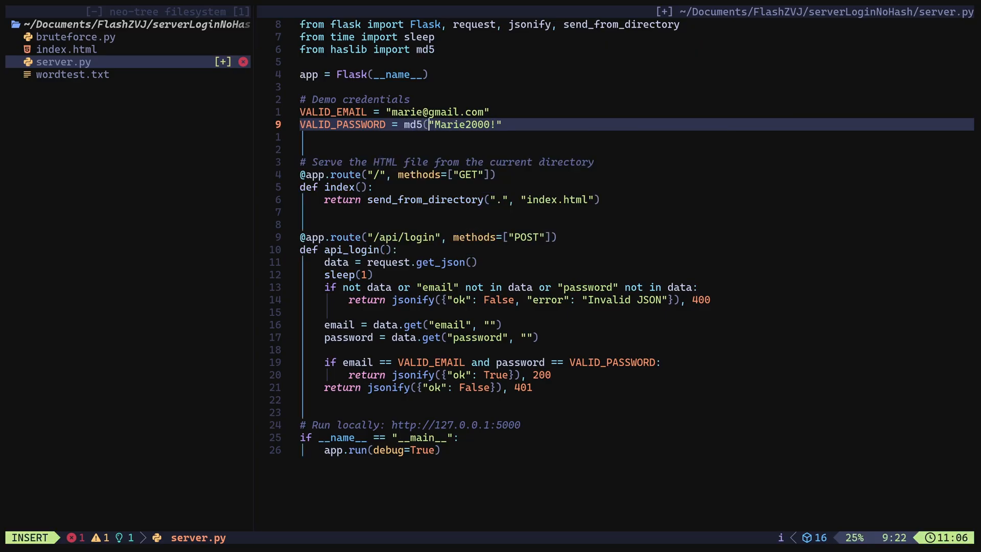
text(b)
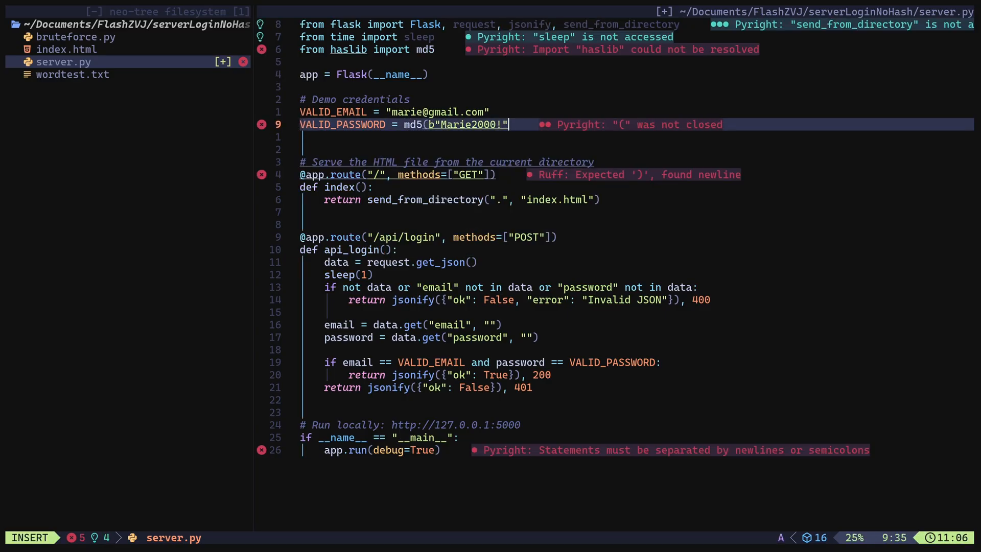
text().hexdigest(a)
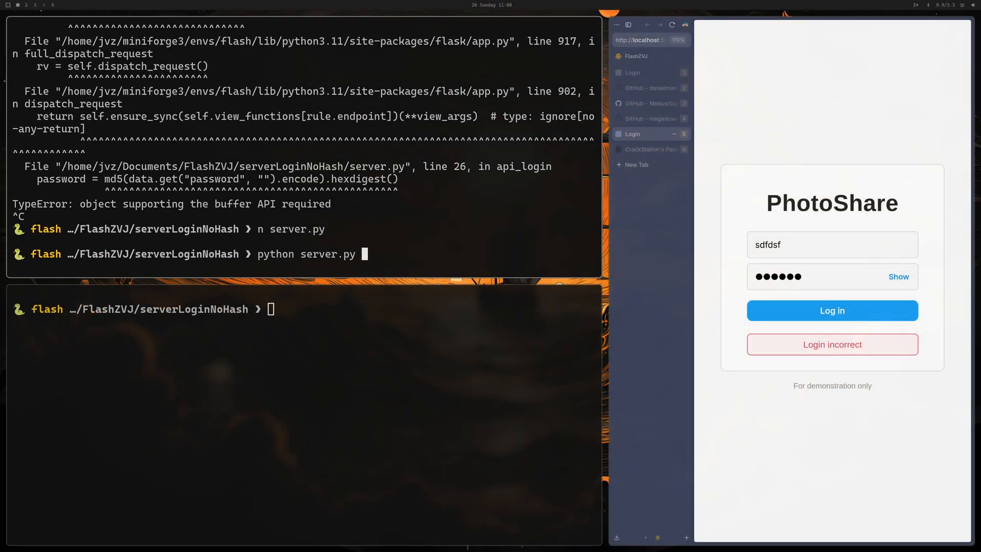
Restart the login server, print the stored MD5 hash with cat hashes.txt, and clear the screen
key(Return)
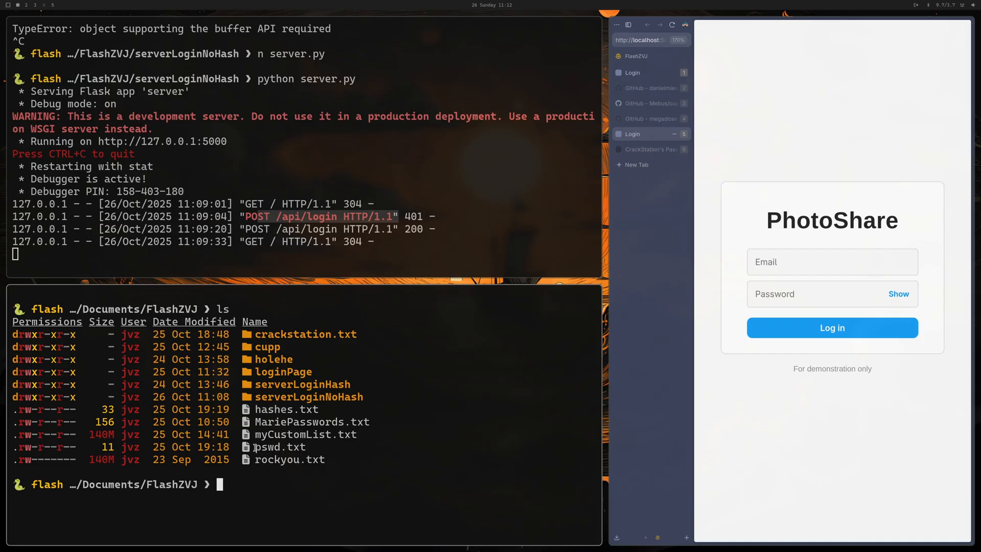
text(cat hashes.txt)
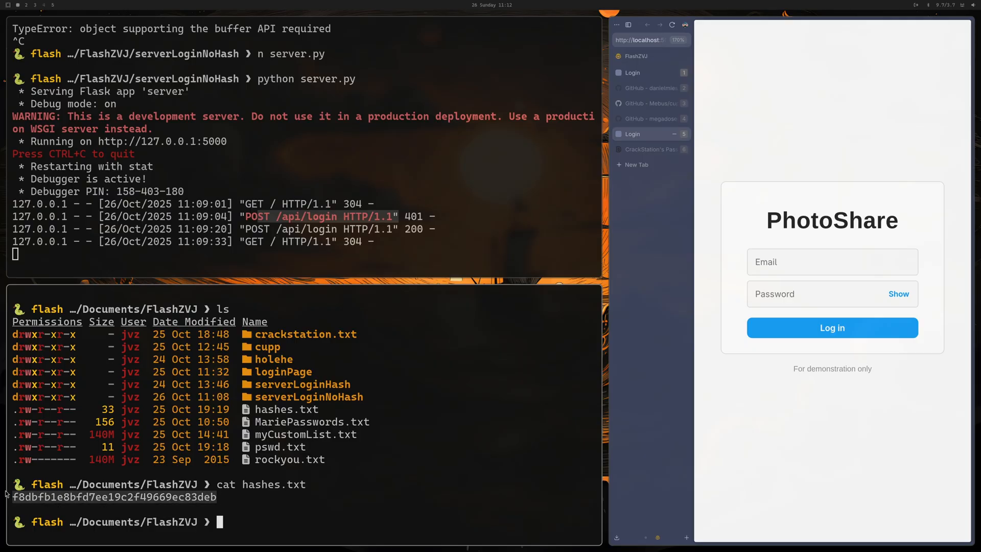
text(cl)
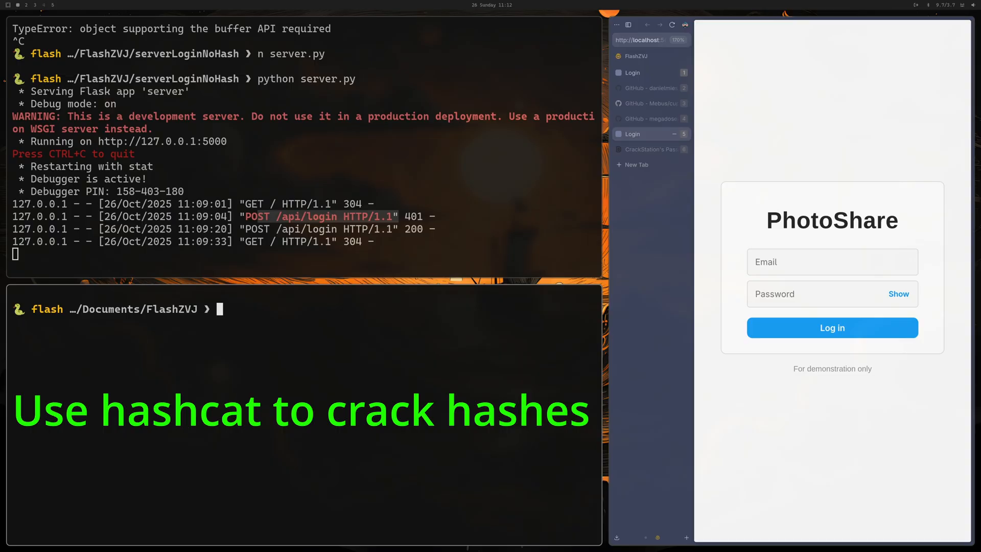
Run hashcat -a 0 -m 0 hashes.txt myCustomList.txt to crack the MD5 hash by dictionary attack
text(hashca)
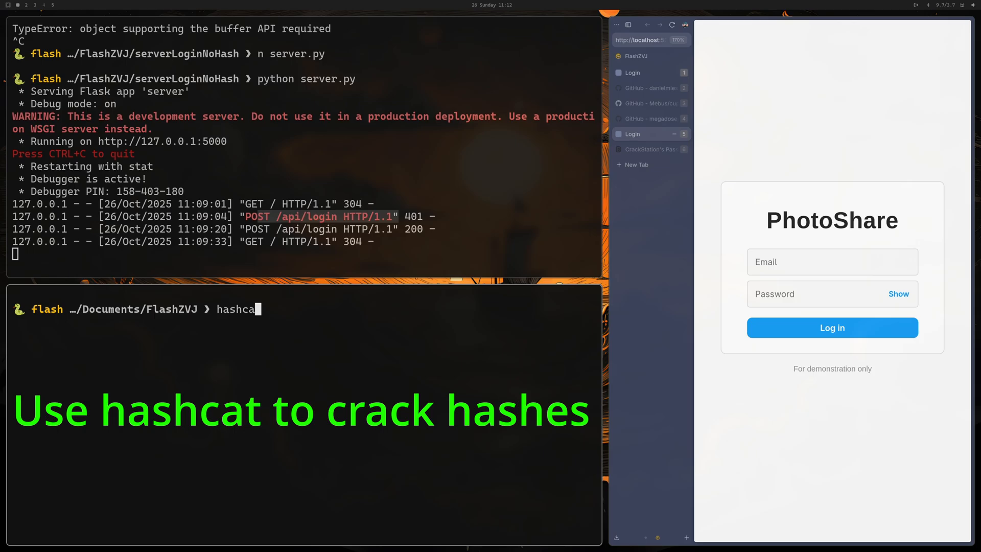
text(t -a)
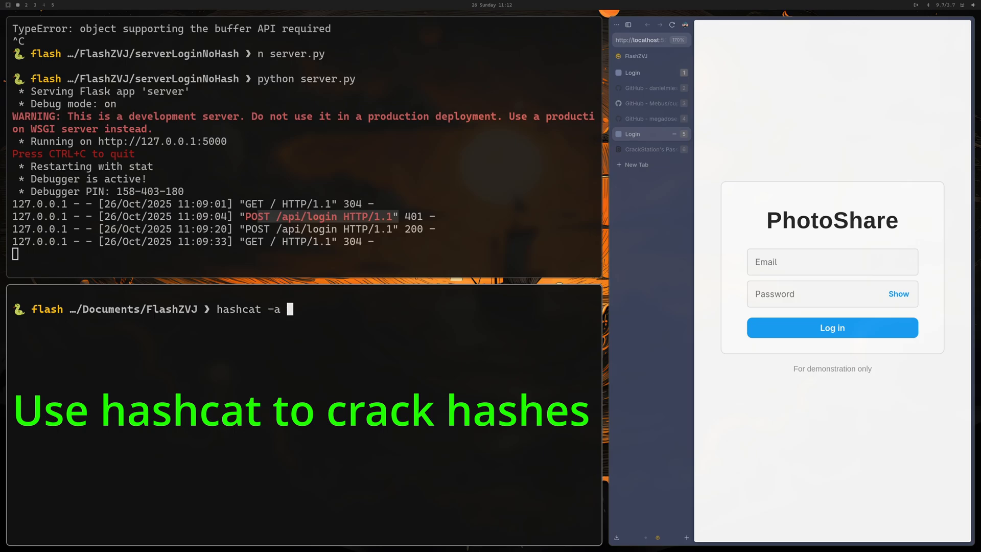
text(0 -m)
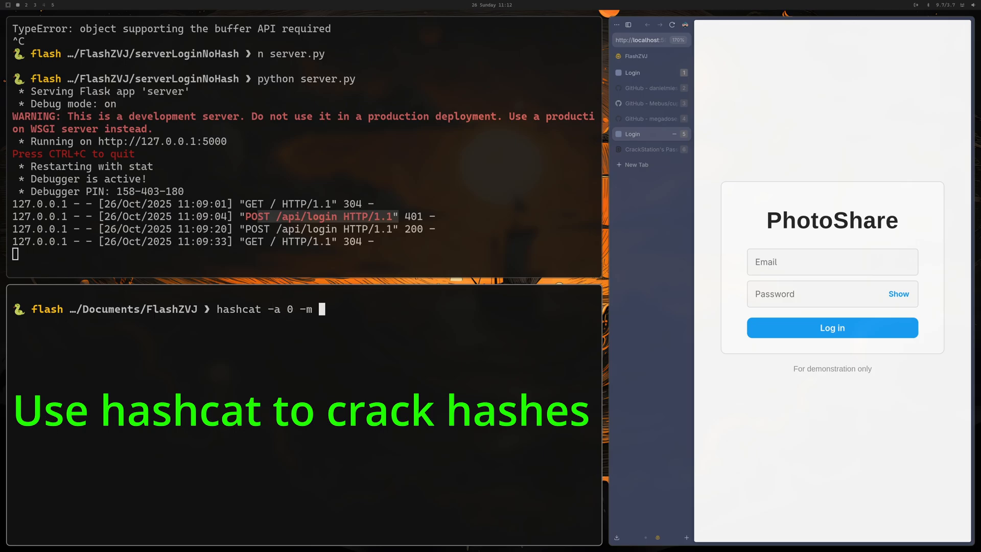
text(0)
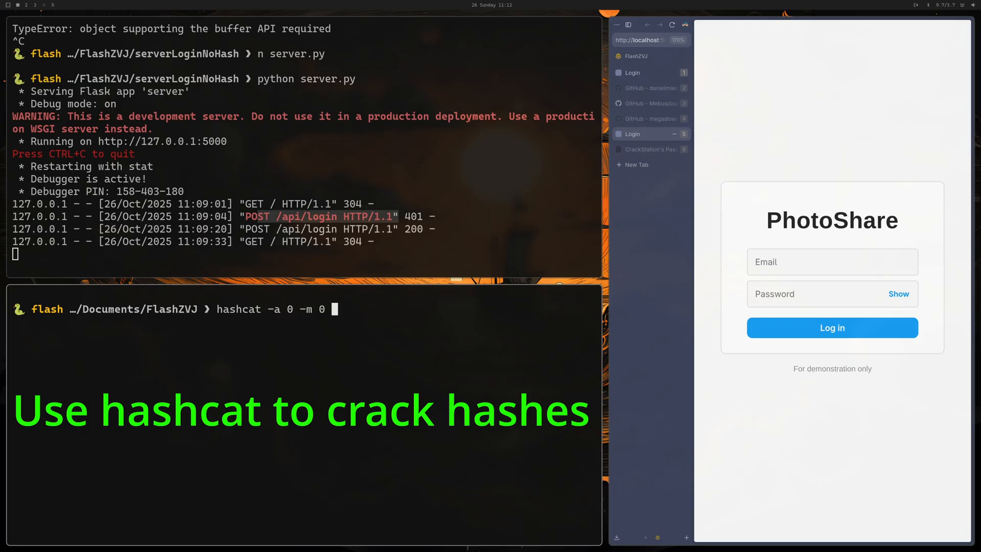
text(hashes.txt m)
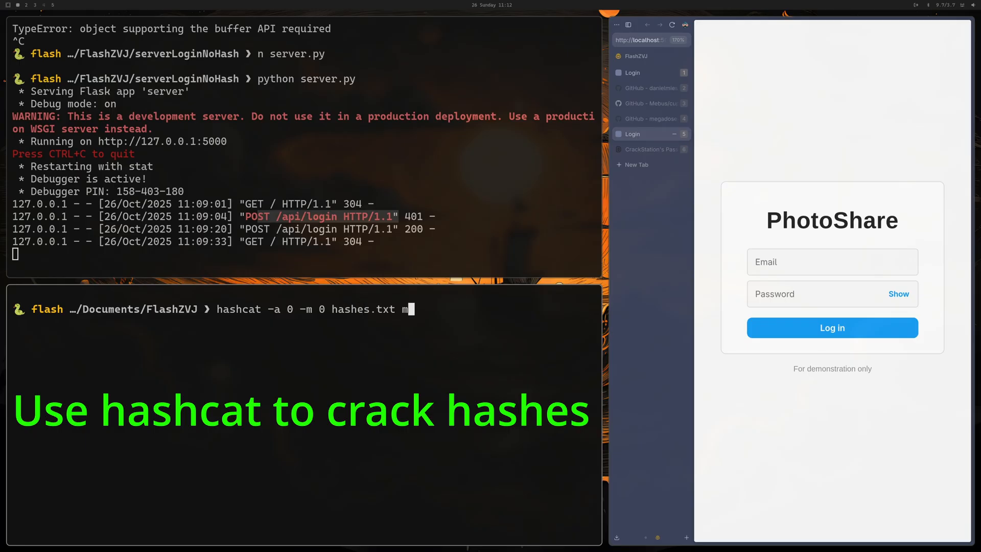
text(yCustomList.txt)
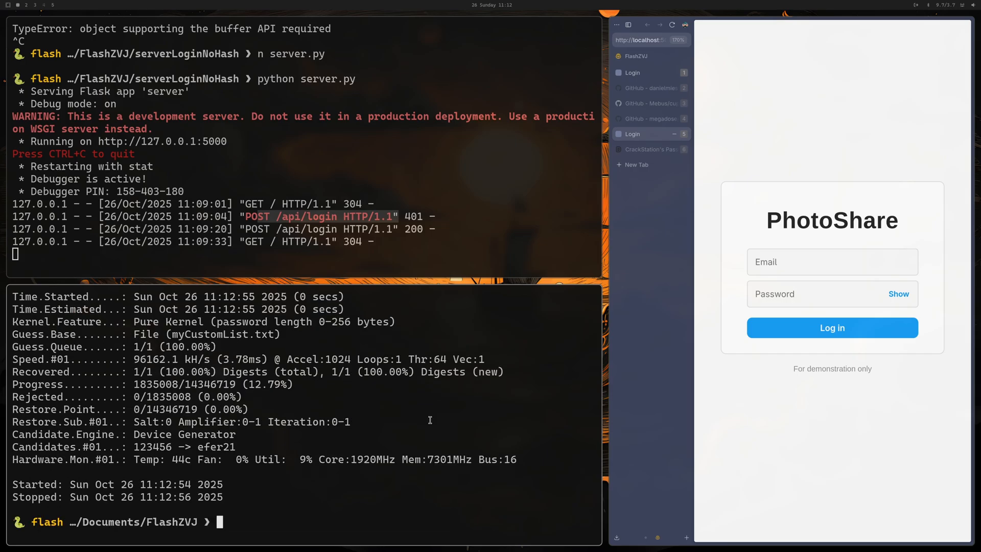
mouse_move(424, 421)
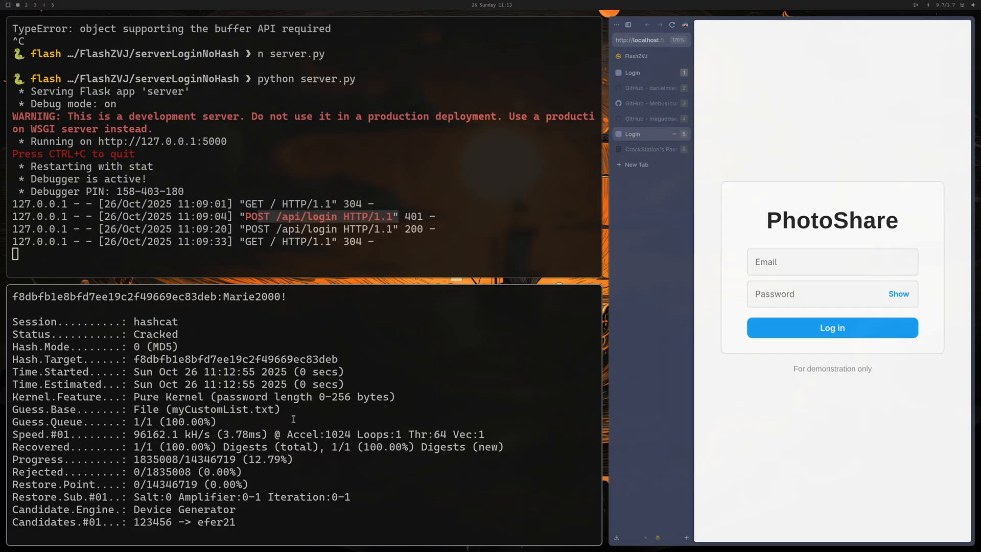
double_click(155, 333)
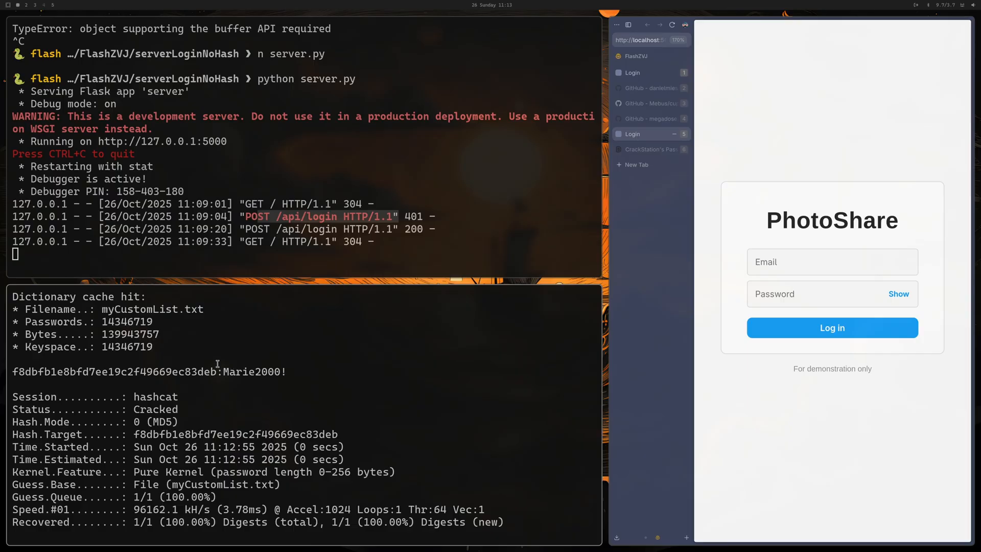
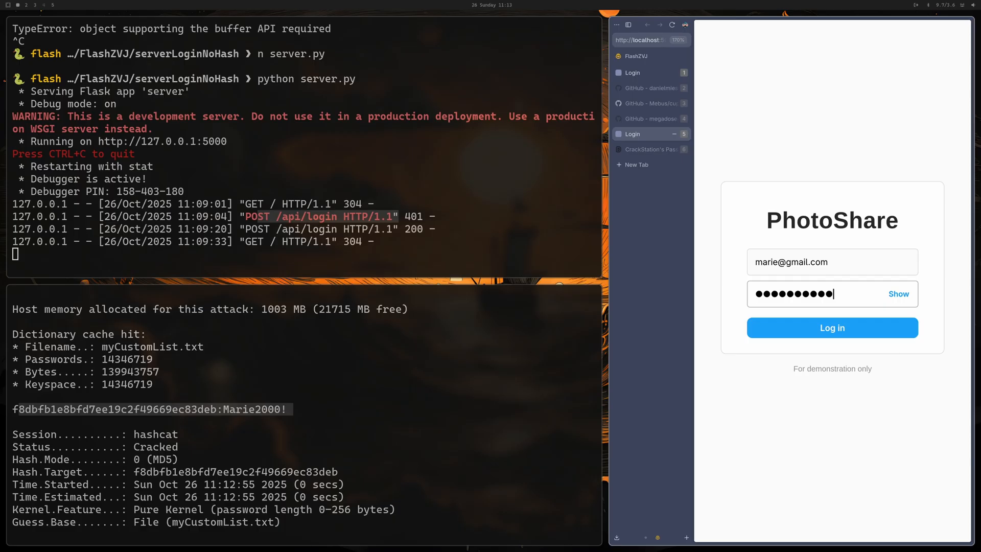
click(898, 294)
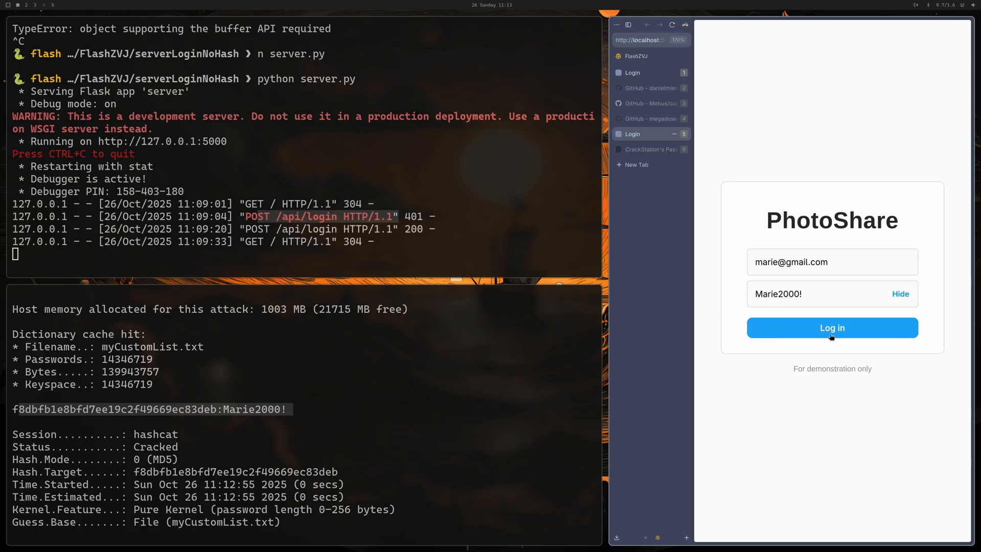
click(832, 327)
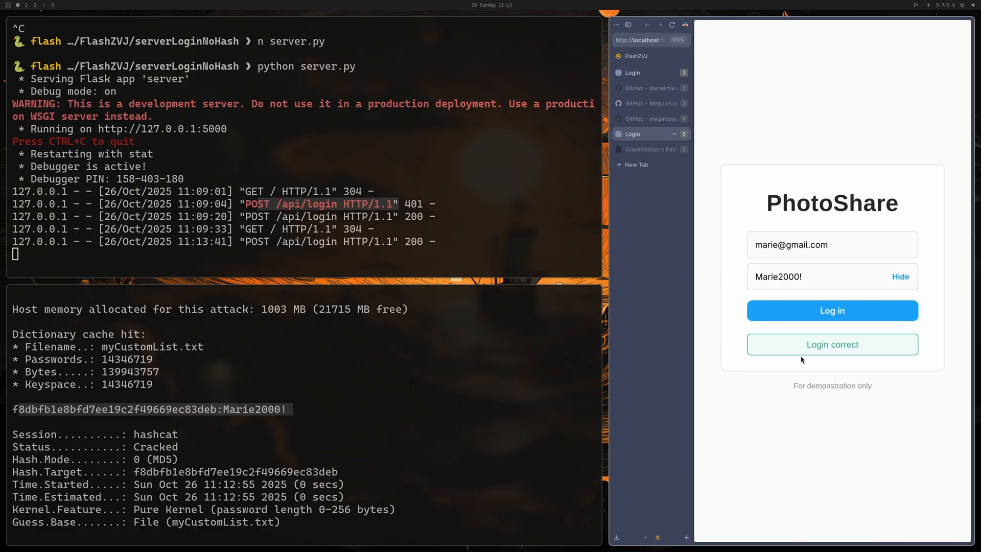
mouse_move(848, 429)
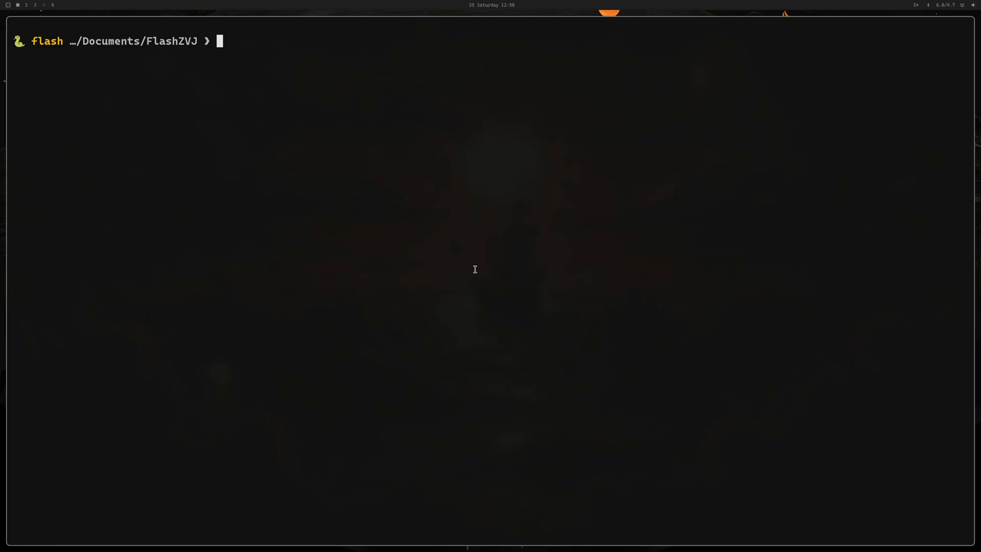
mouse_move(435, 366)
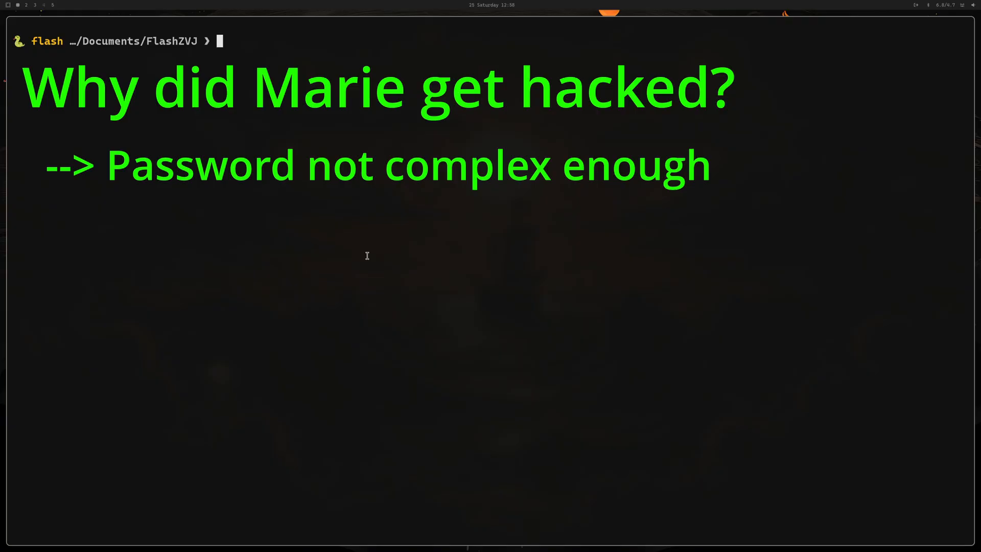
mouse_move(426, 239)
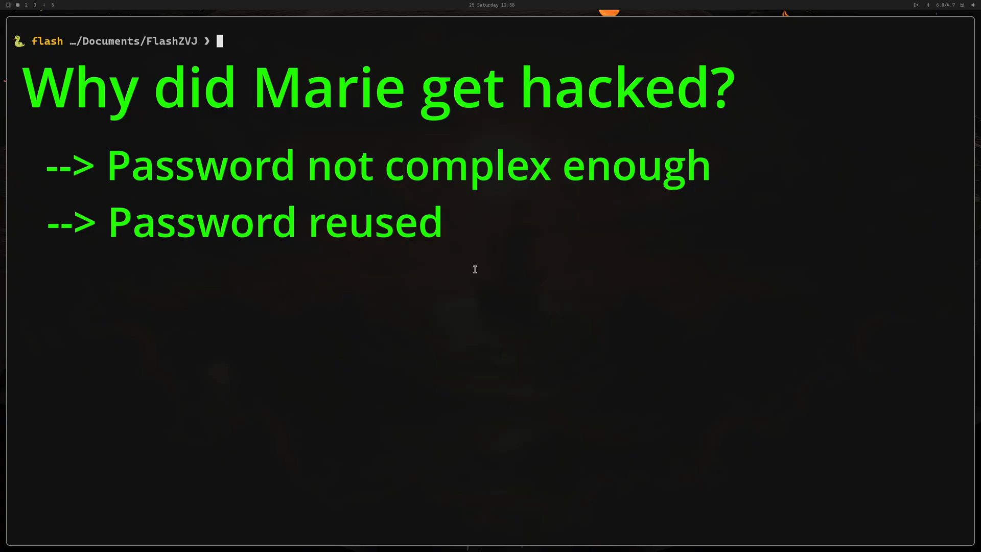
mouse_move(465, 278)
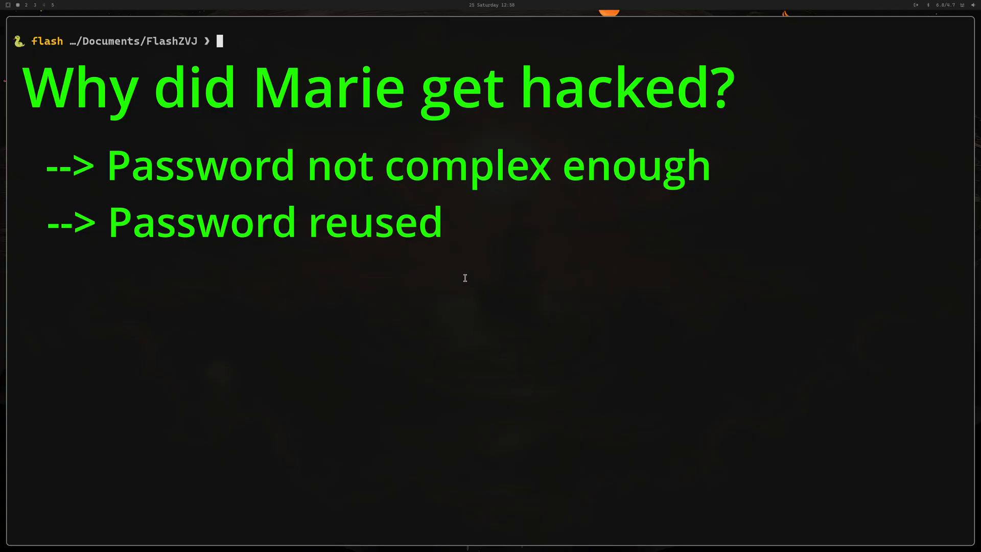
mouse_move(392, 301)
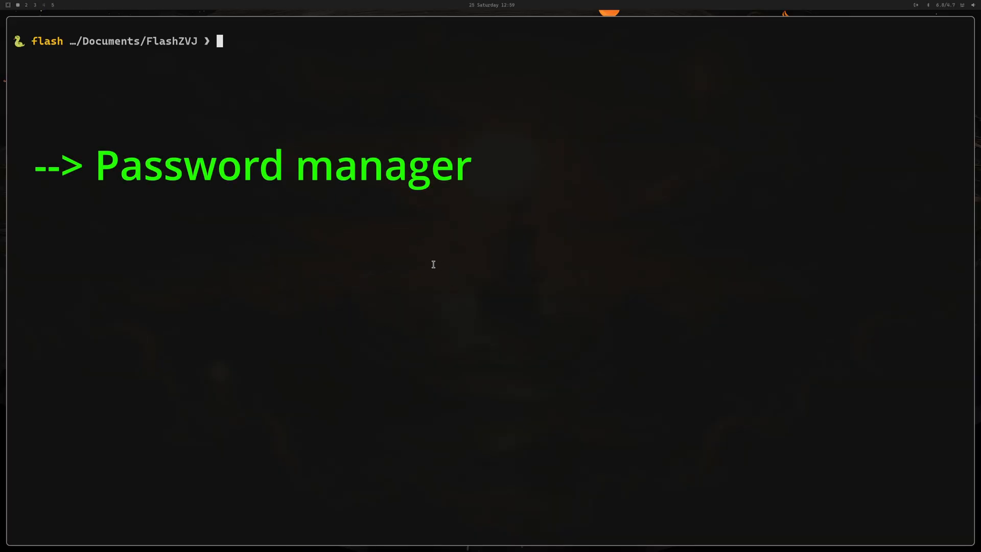
mouse_move(395, 215)
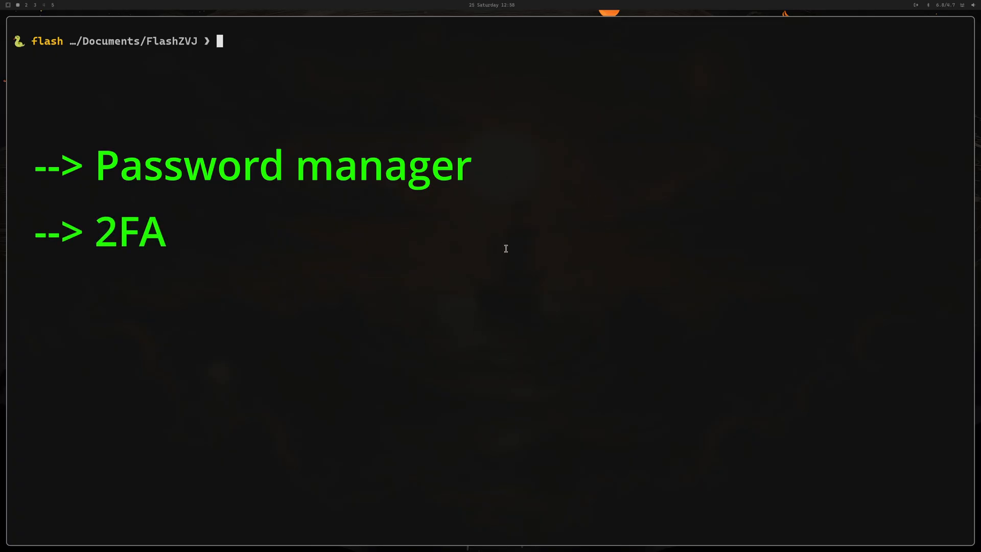
mouse_move(400, 332)
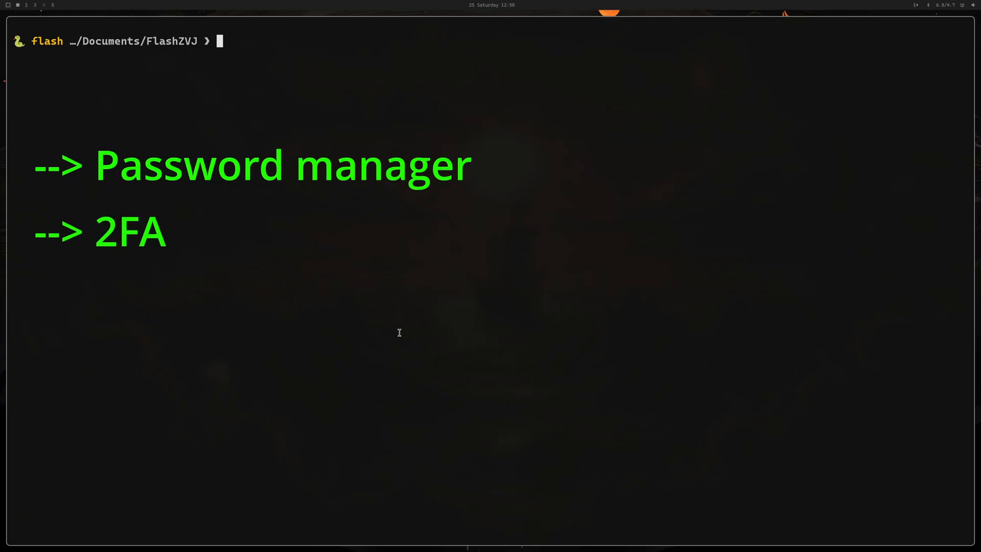
mouse_move(441, 261)
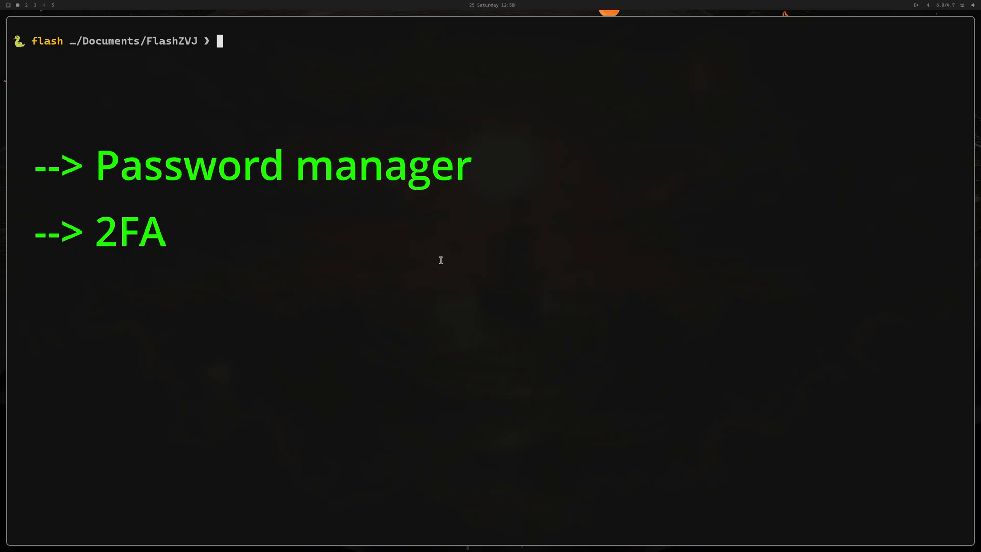
mouse_move(367, 256)
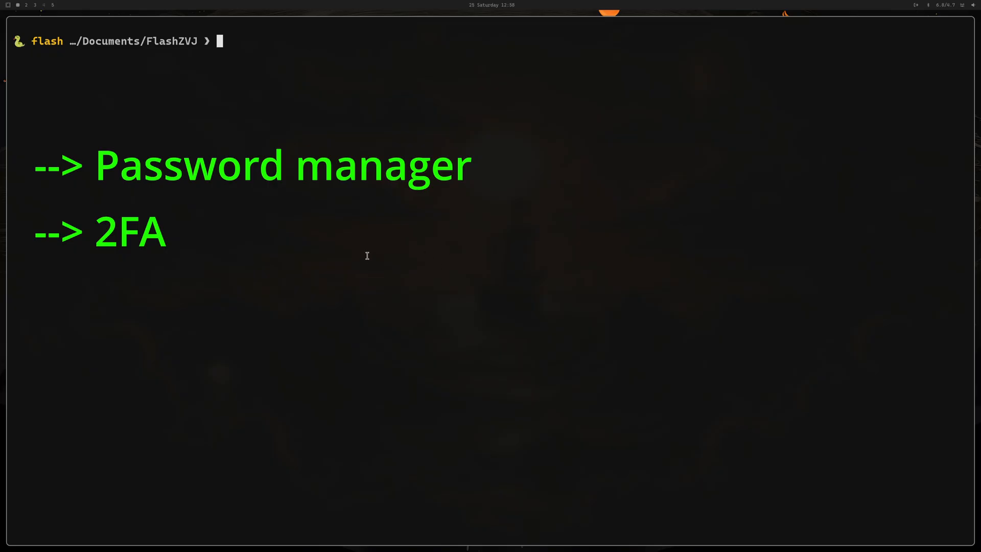
mouse_move(430, 233)
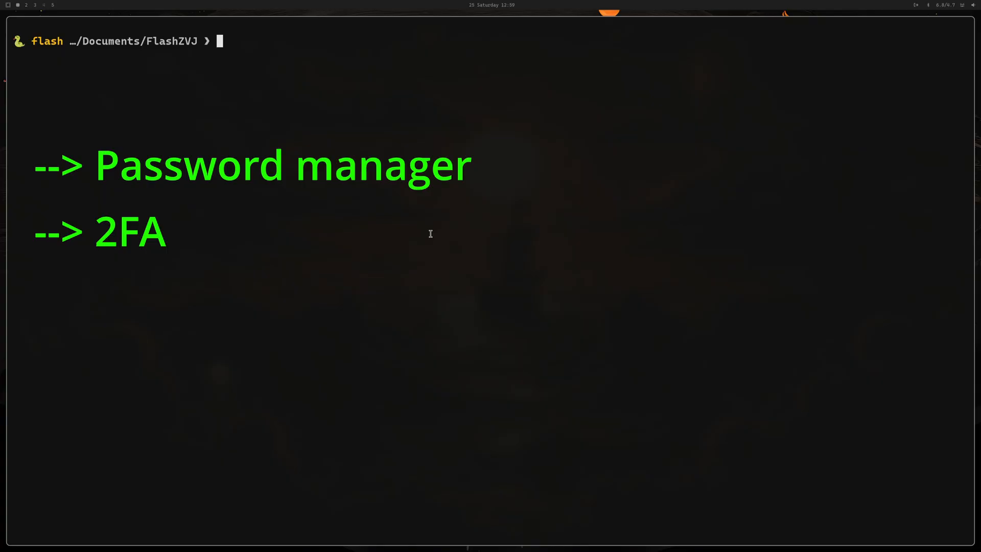
mouse_move(475, 269)
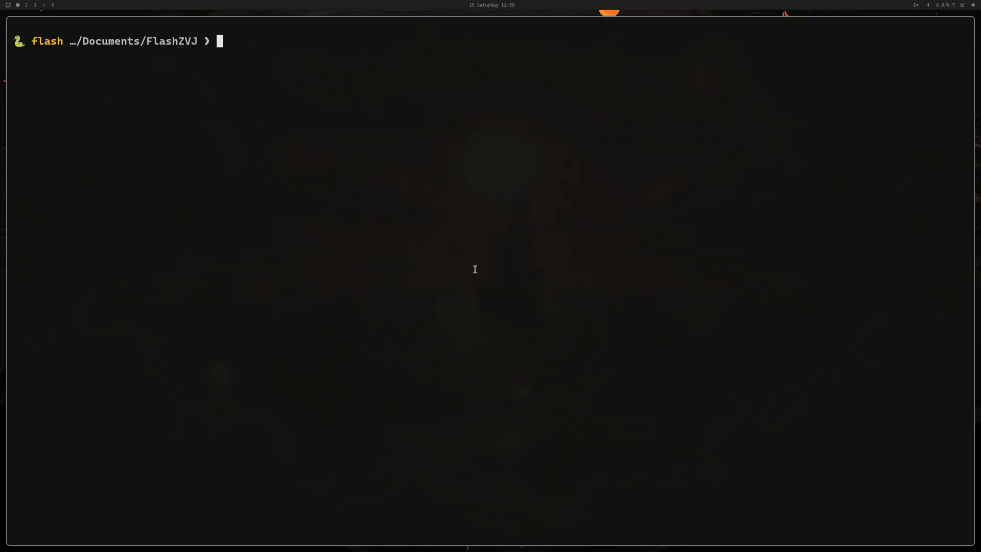
mouse_move(448, 208)
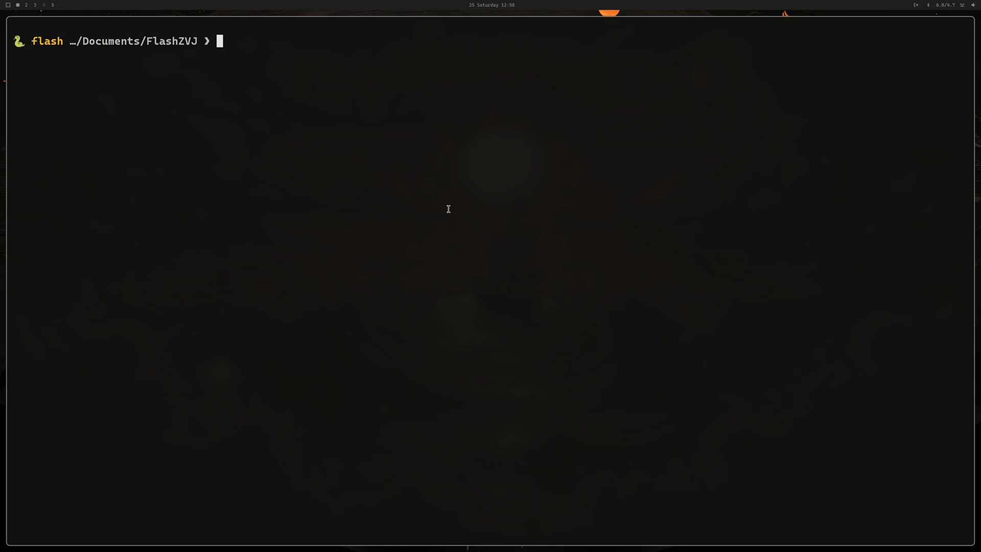
mouse_move(388, 299)
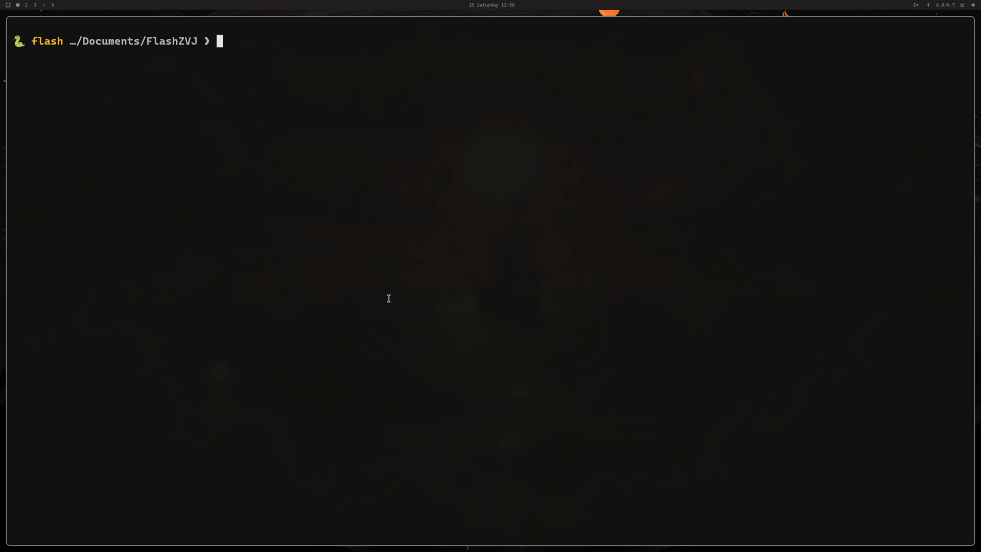
mouse_move(395, 215)
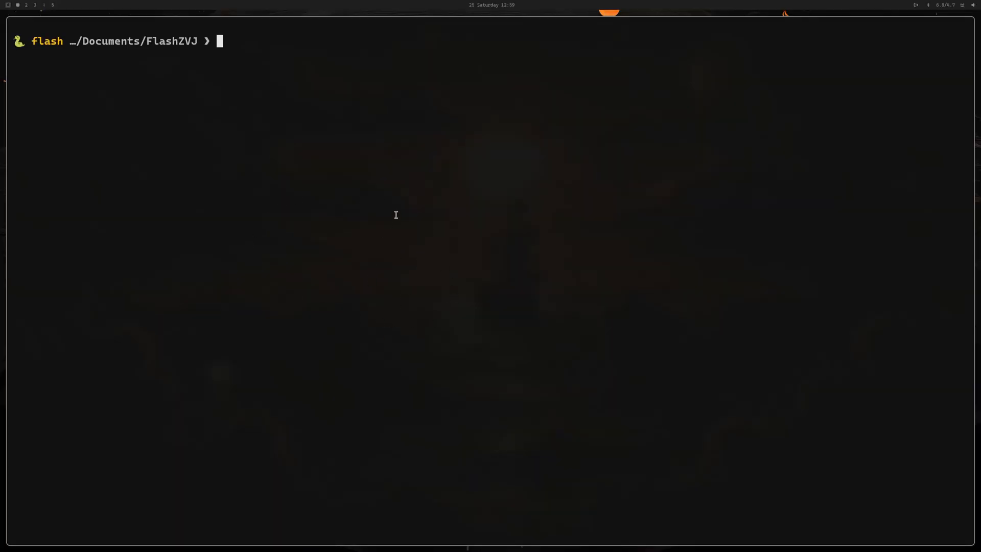